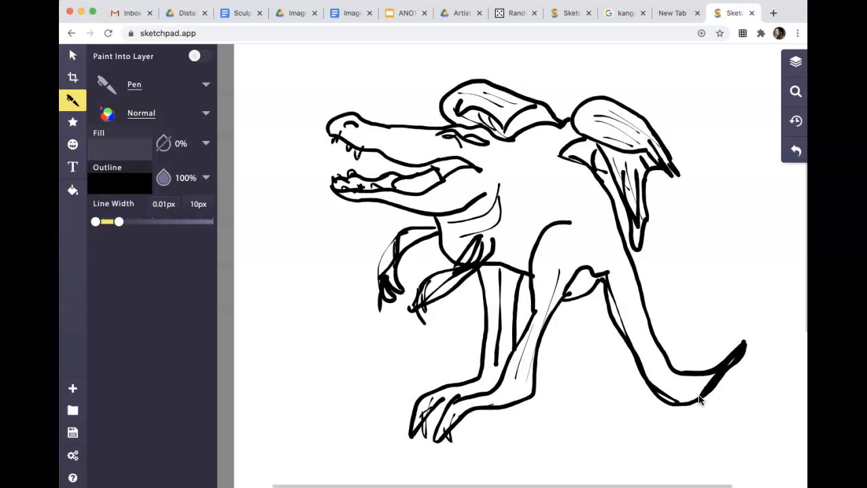
mouse_move(704, 404)
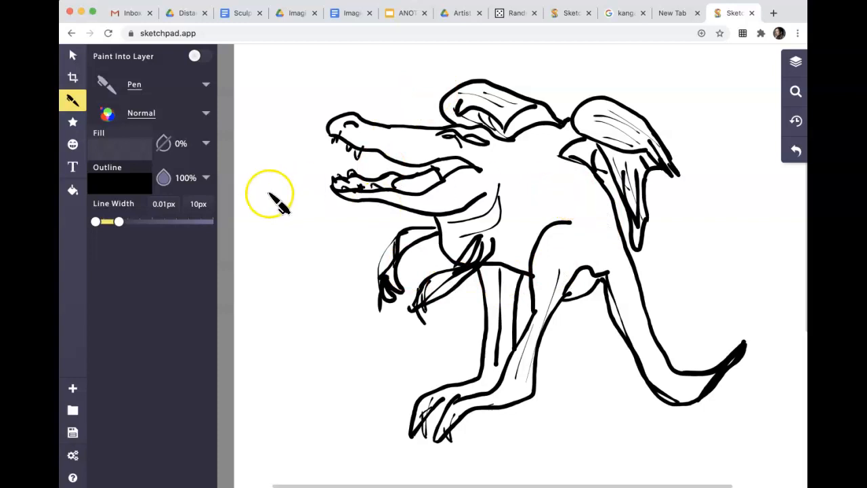
- Create a new Sketchpad document from the Blank white template
left_click(72, 387)
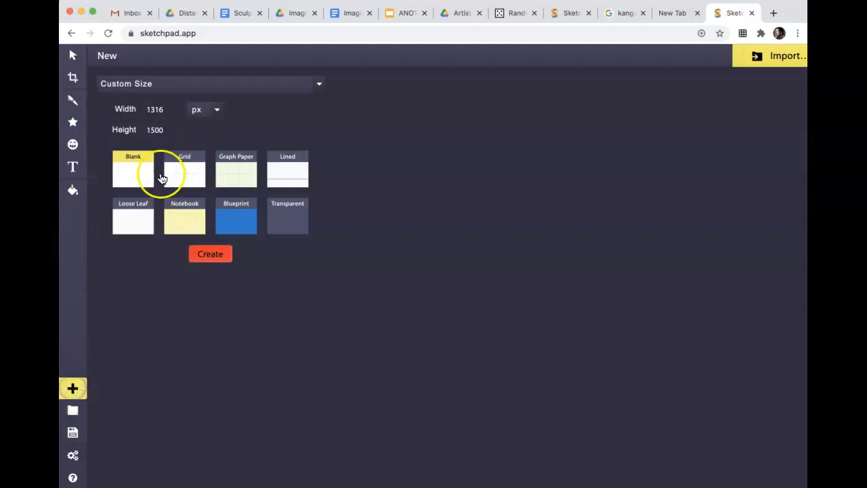
left_click(209, 254)
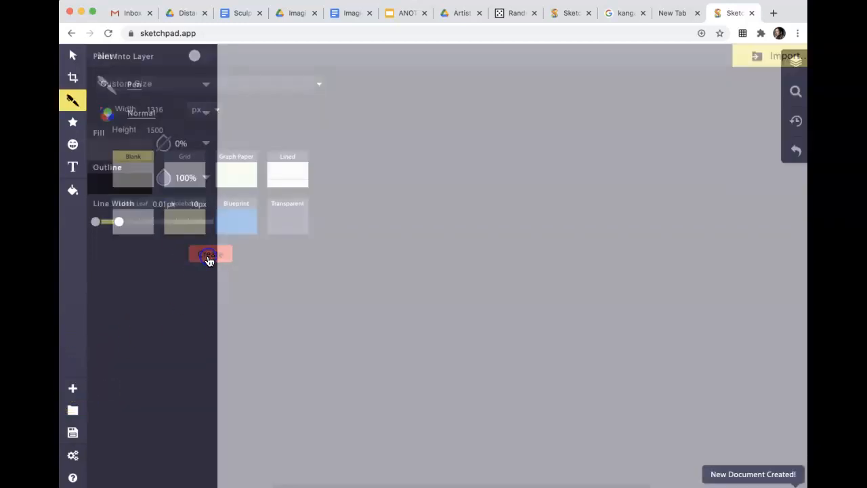
left_click(210, 255)
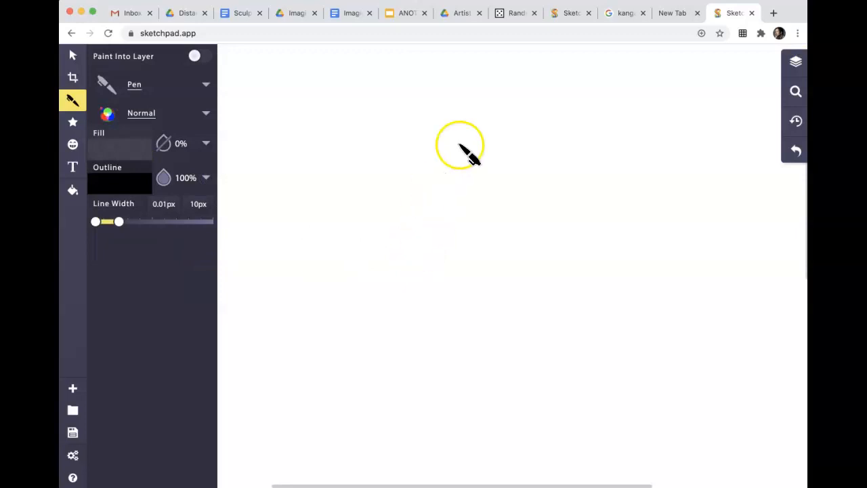
mouse_move(385, 287)
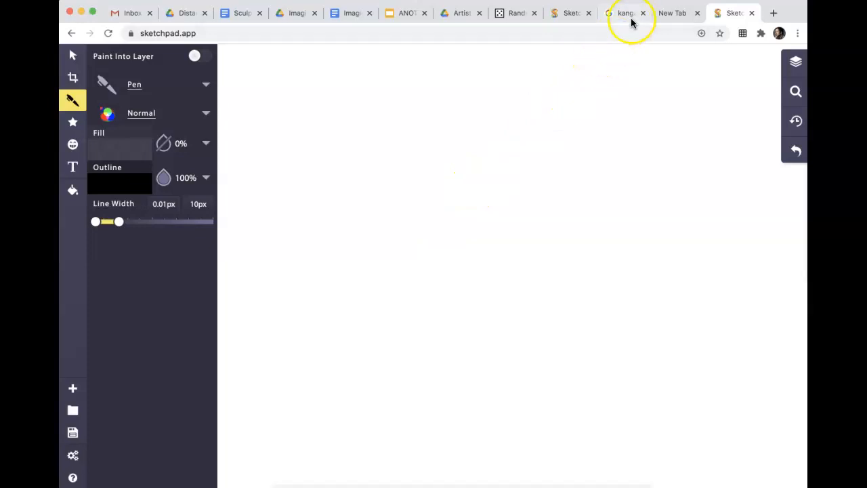
mouse_move(628, 13)
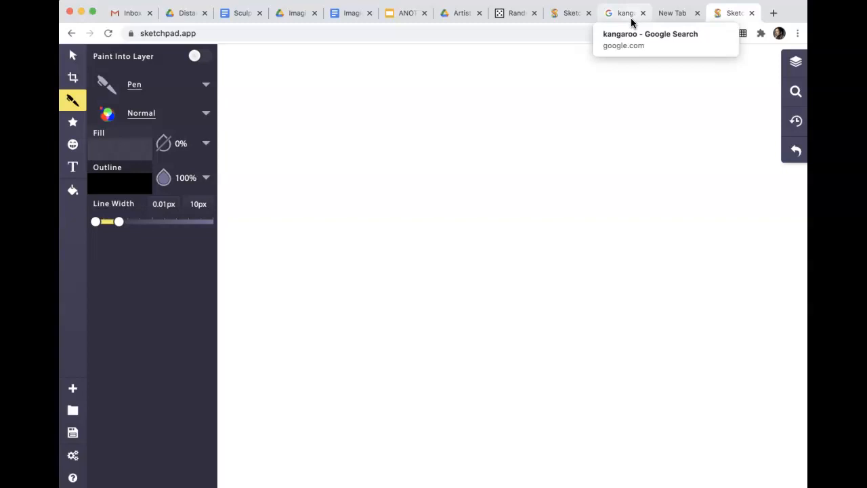
mouse_move(628, 22)
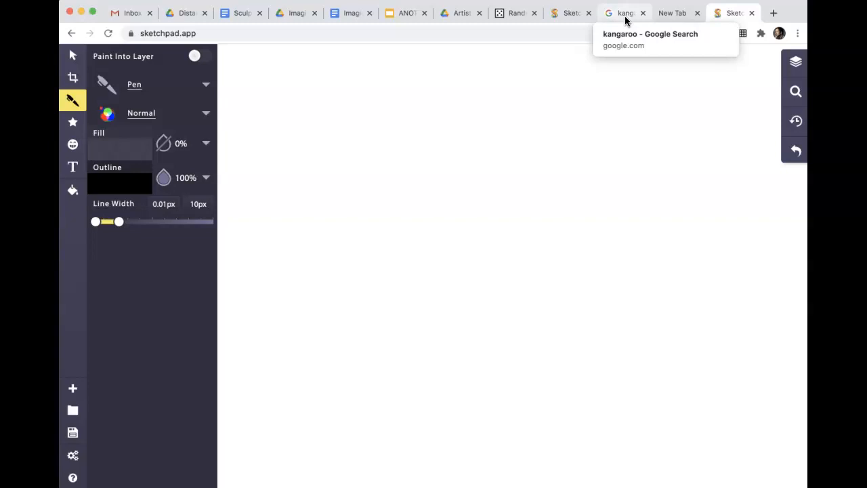
- Save the large jumping kangaroo photo from the image search as a JPEG
left_click(624, 14)
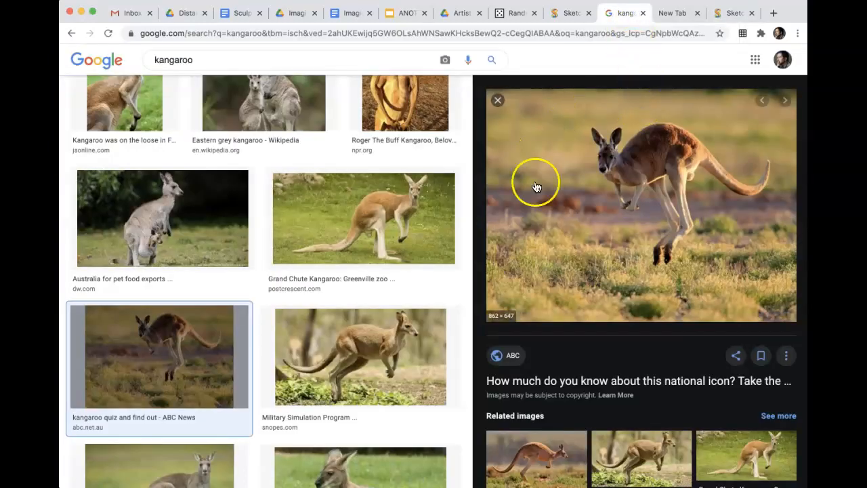
mouse_move(664, 223)
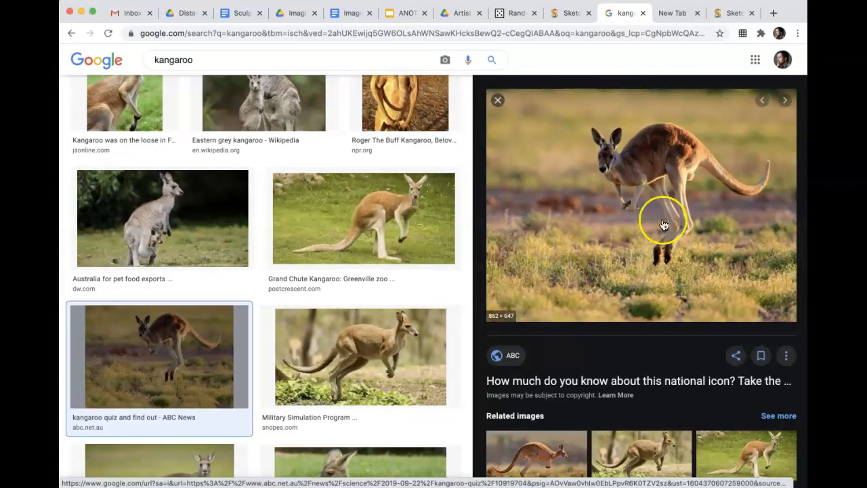
mouse_move(624, 229)
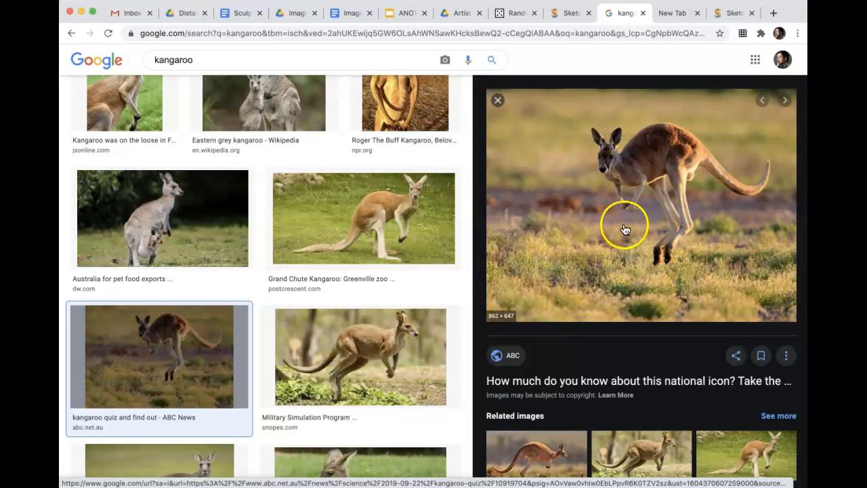
right_click(623, 227)
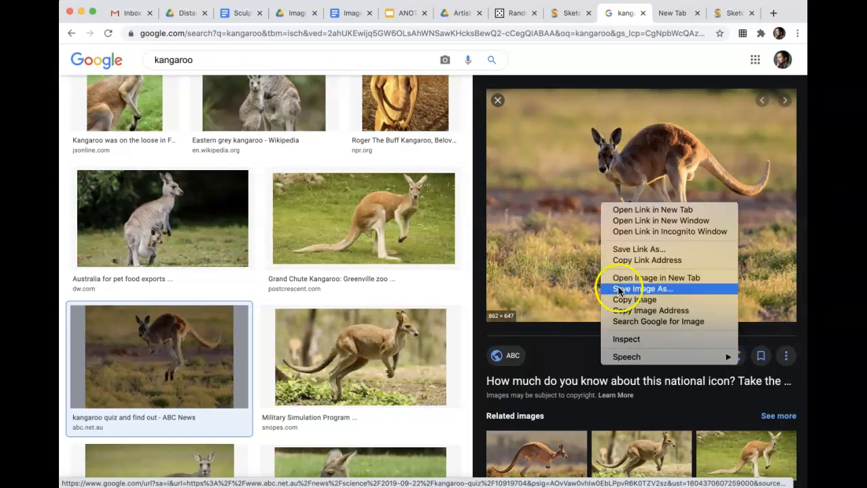
mouse_move(630, 292)
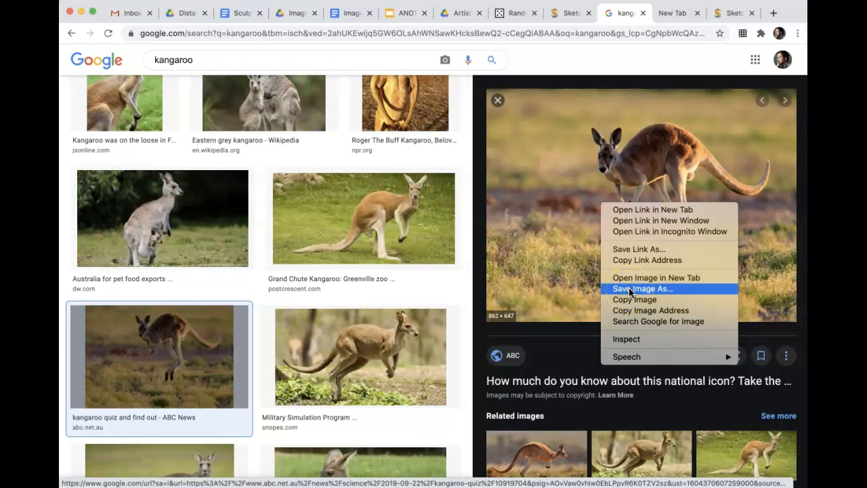
left_click(642, 288)
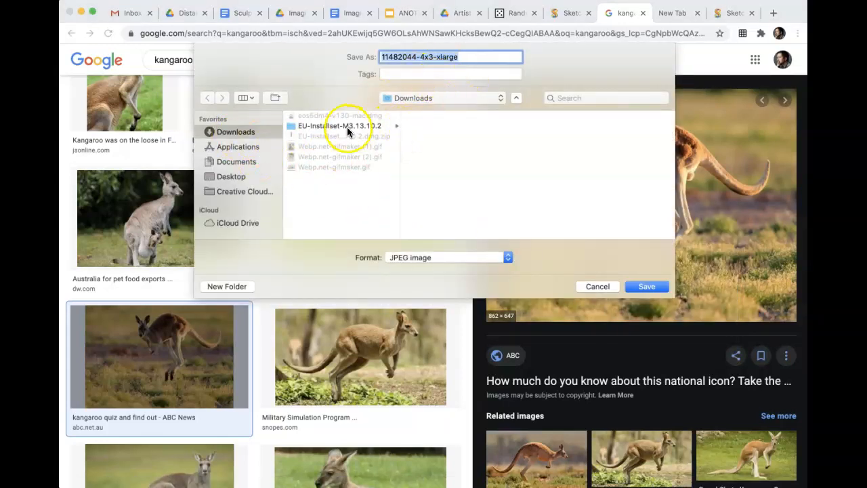
left_click(646, 286)
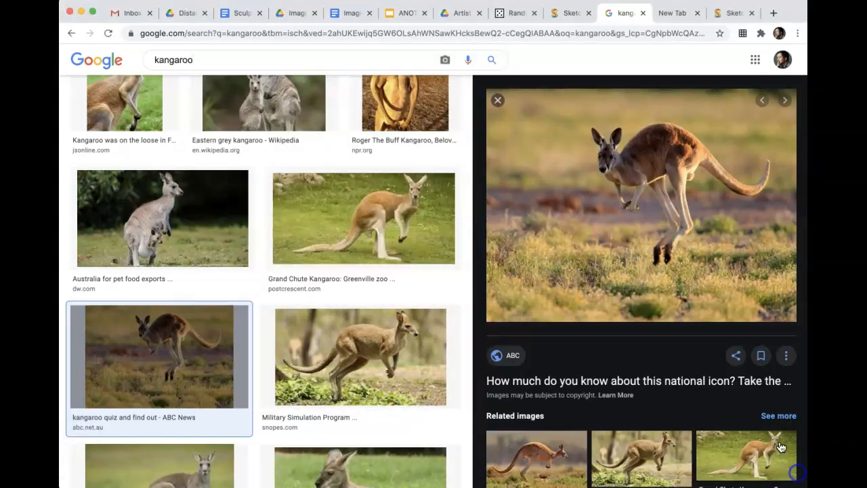
- Look over the alligator and bald eagle reference photo tabs
left_click(444, 60)
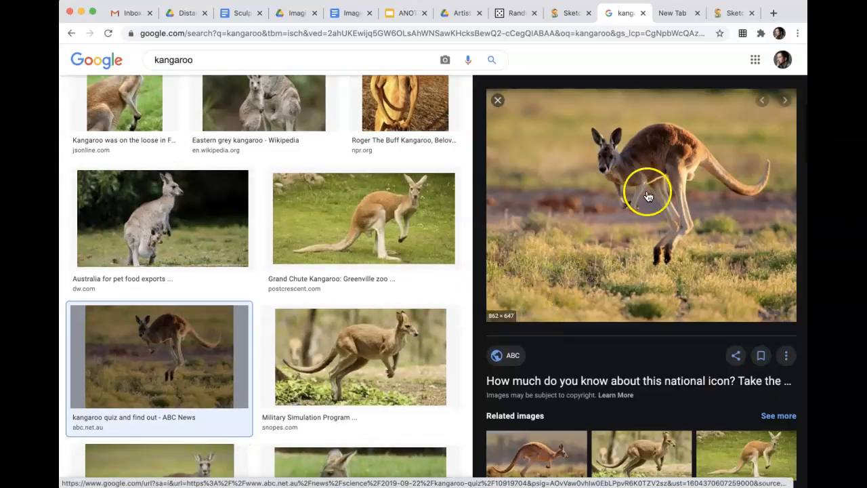
mouse_move(559, 264)
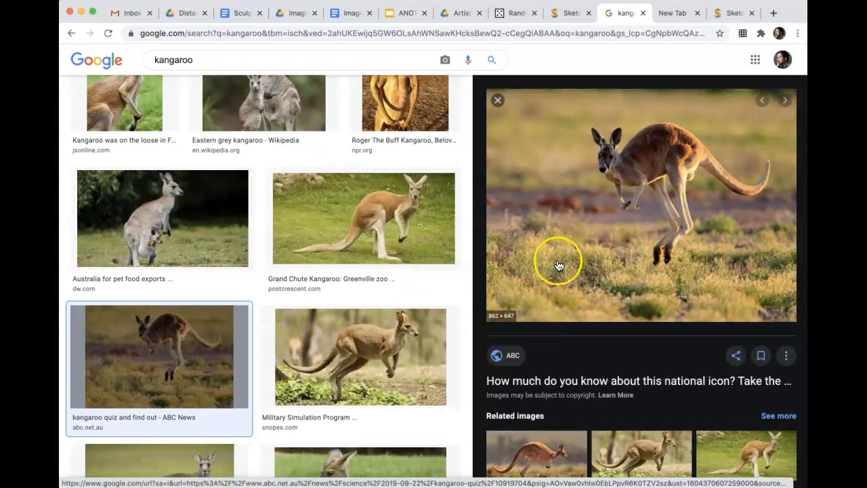
mouse_move(260, 329)
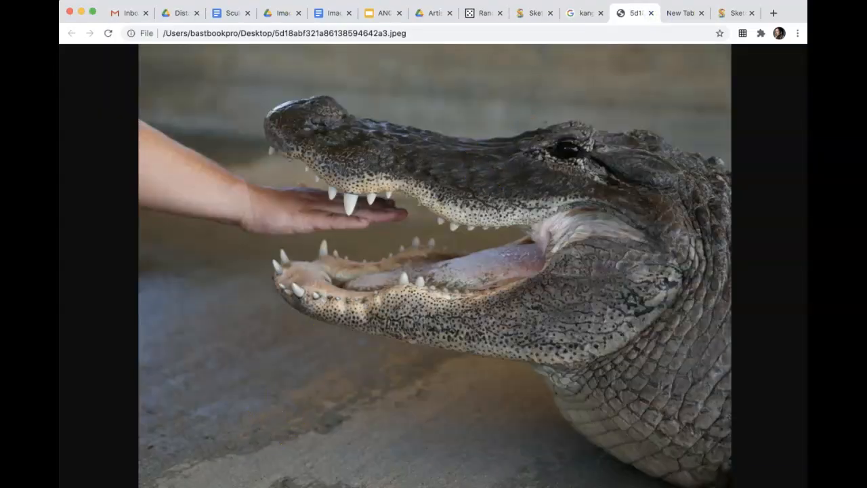
left_click(623, 13)
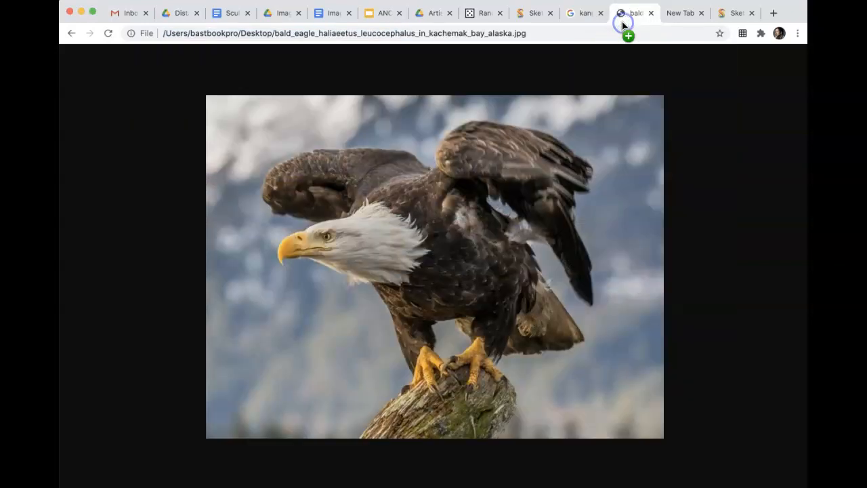
mouse_move(528, 236)
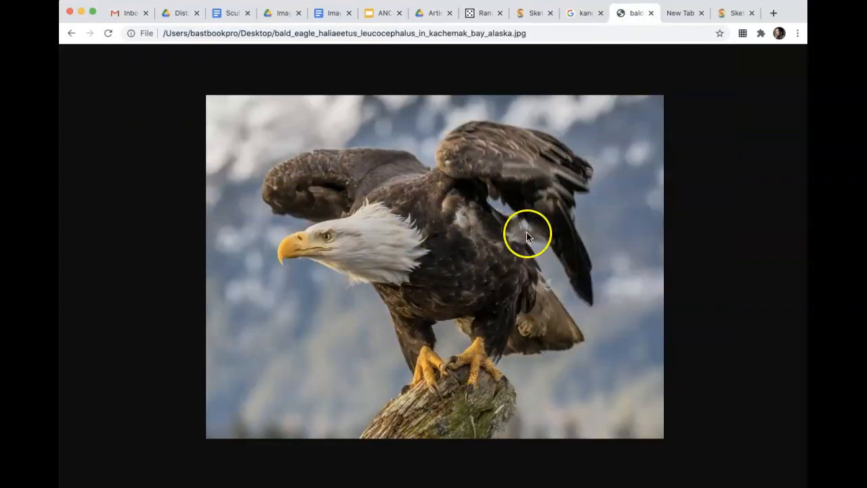
mouse_move(739, 14)
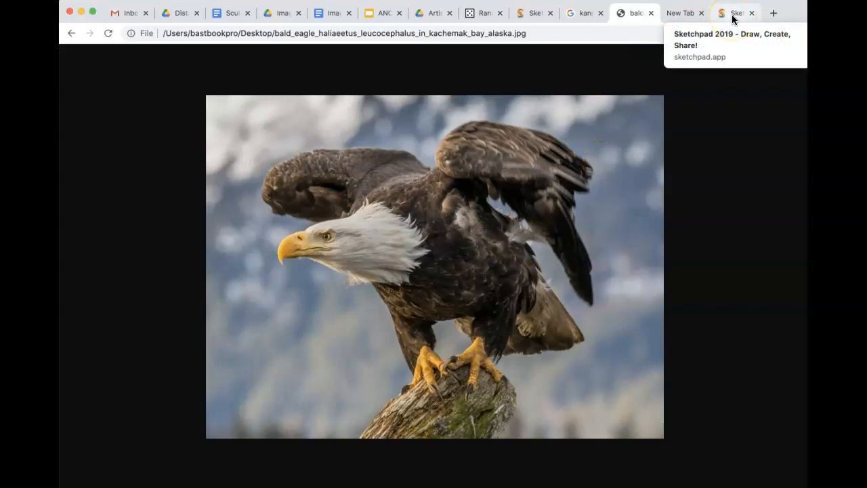
- Import the alligator JPEG from the Desktop onto the blank canvas via the Layers panel
left_click(734, 12)
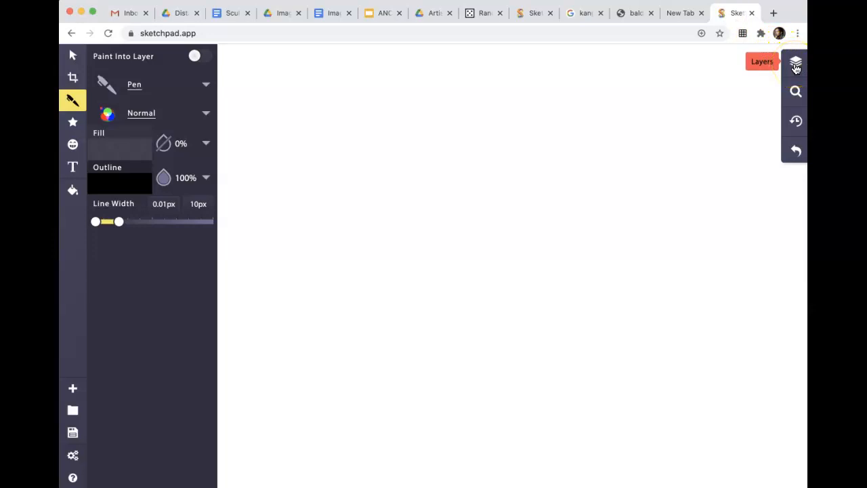
left_click(794, 65)
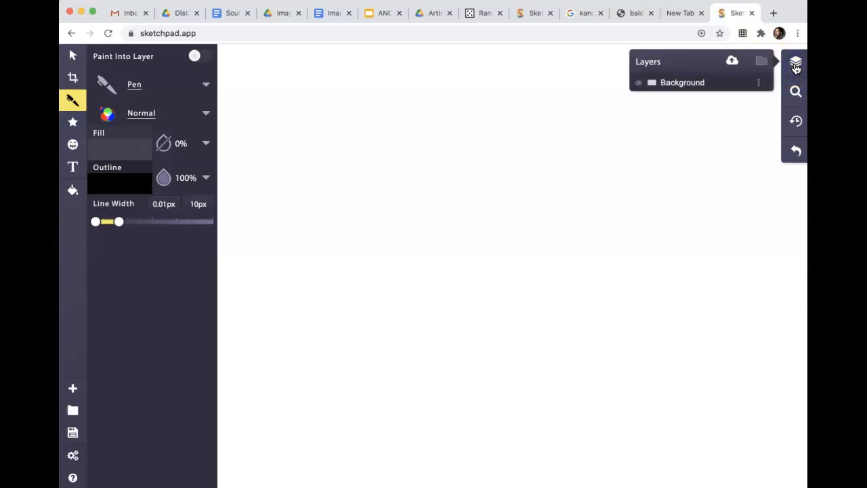
mouse_move(729, 63)
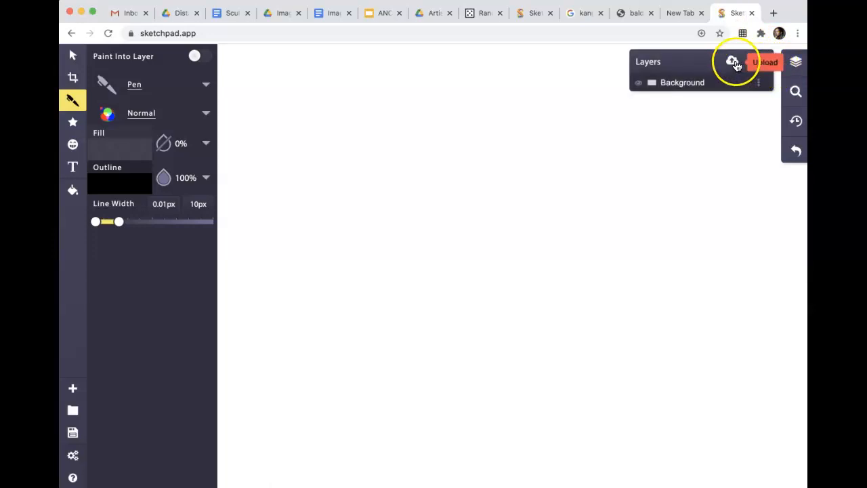
left_click(731, 62)
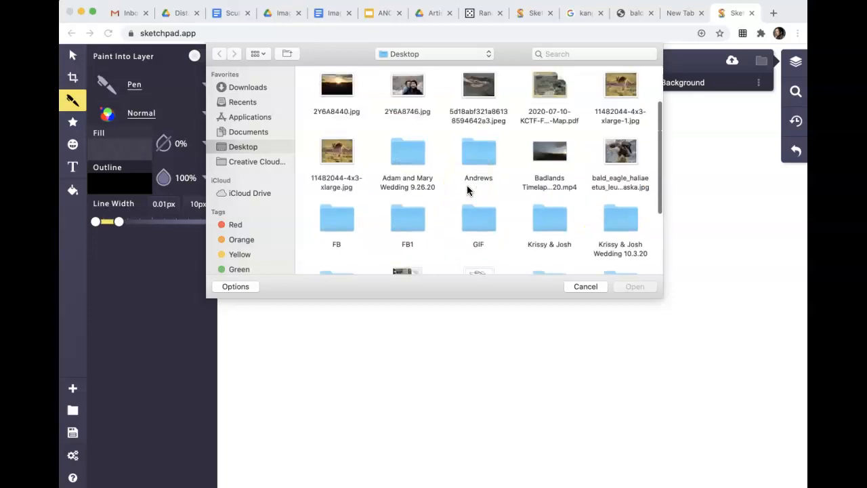
left_click(478, 154)
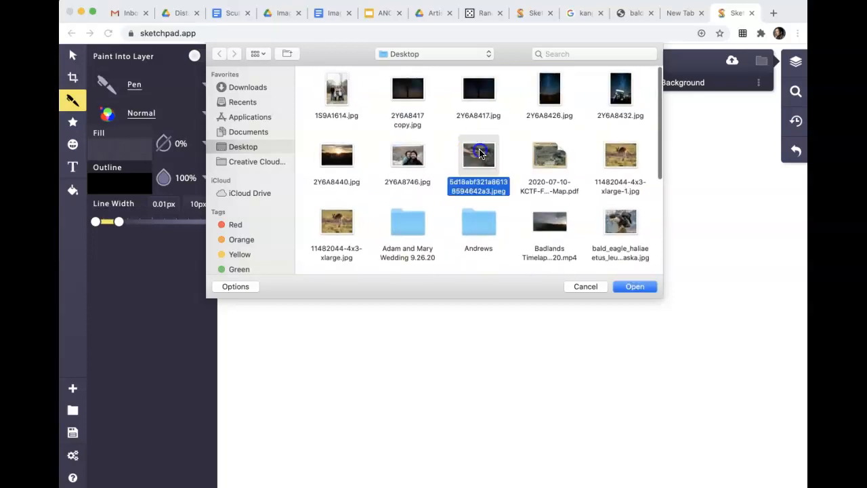
left_click(633, 287)
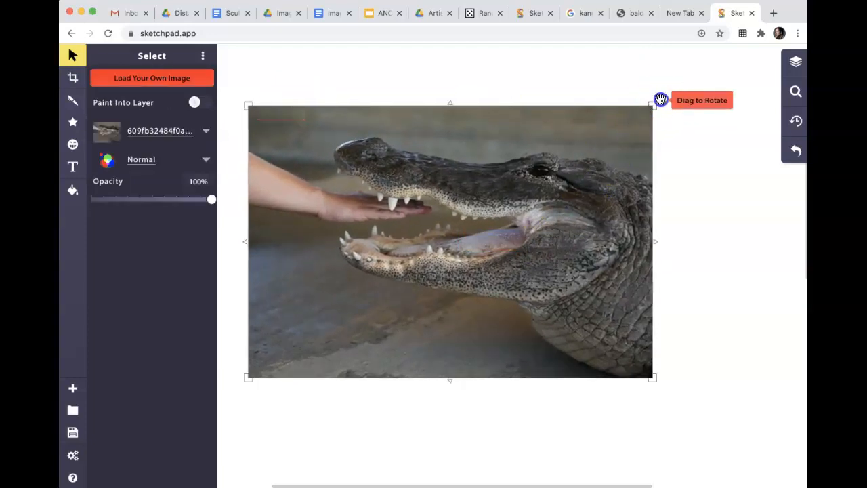
- Tilt the alligator photo slightly clockwise and shift it on the canvas
left_click_drag(653, 101, 672, 140)
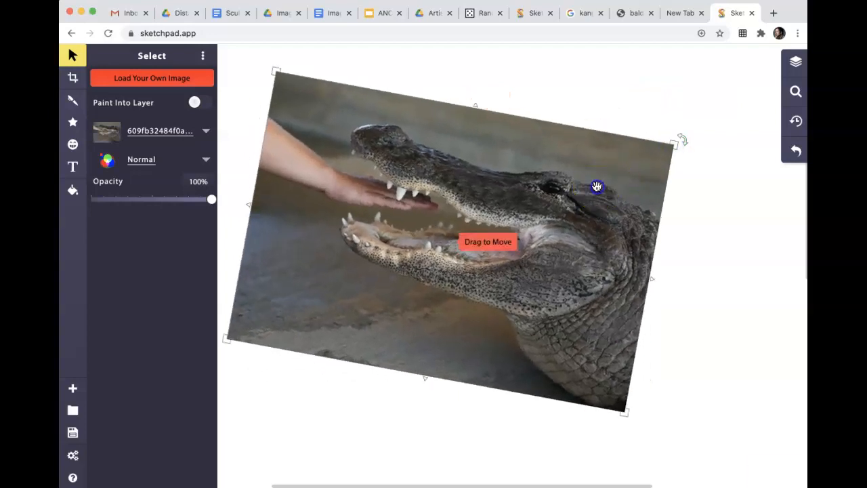
left_click_drag(596, 186, 436, 223)
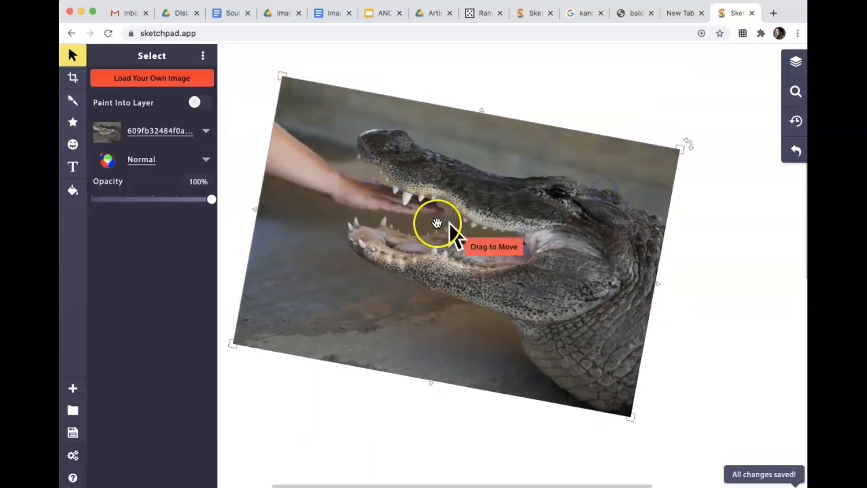
mouse_move(72, 102)
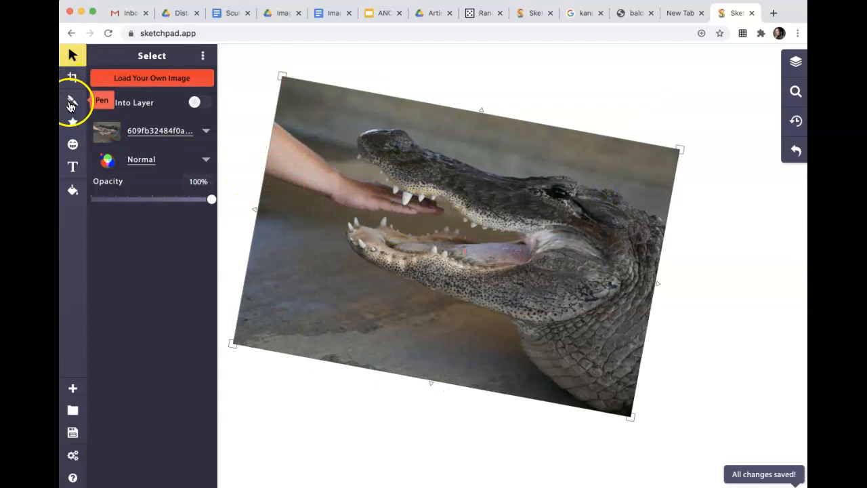
- Select the plain Pen brush and settle its line width at about 12 px
left_click(72, 100)
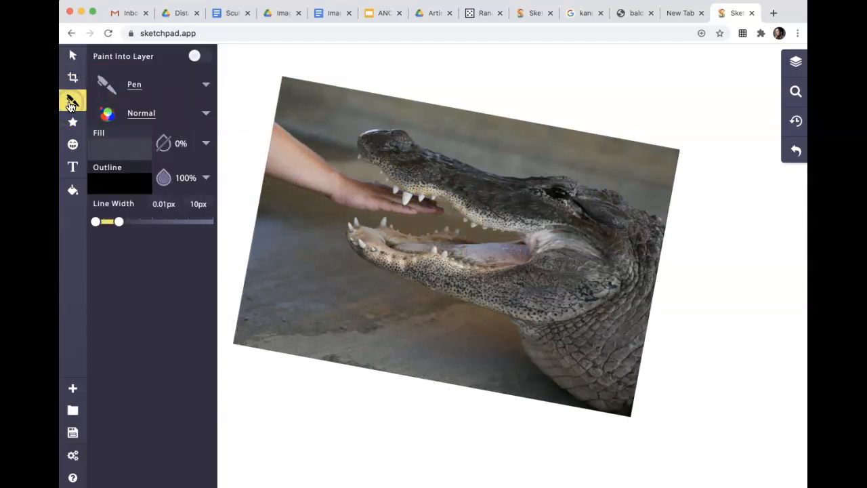
left_click(152, 84)
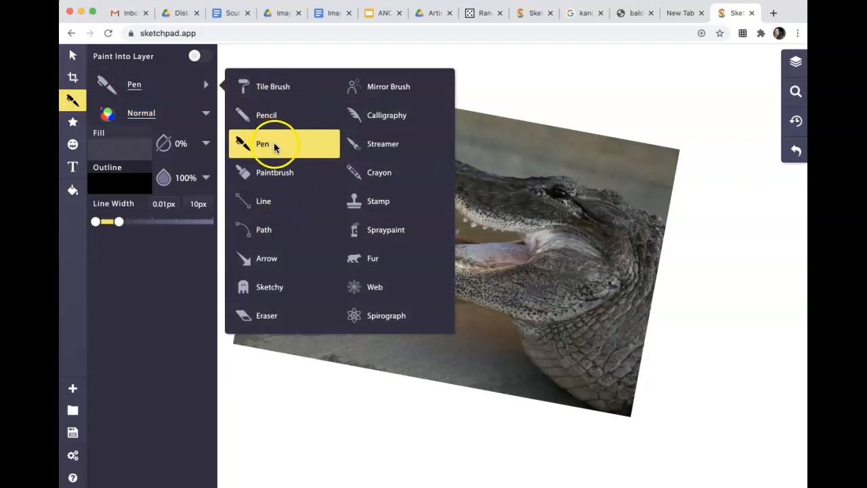
mouse_move(276, 115)
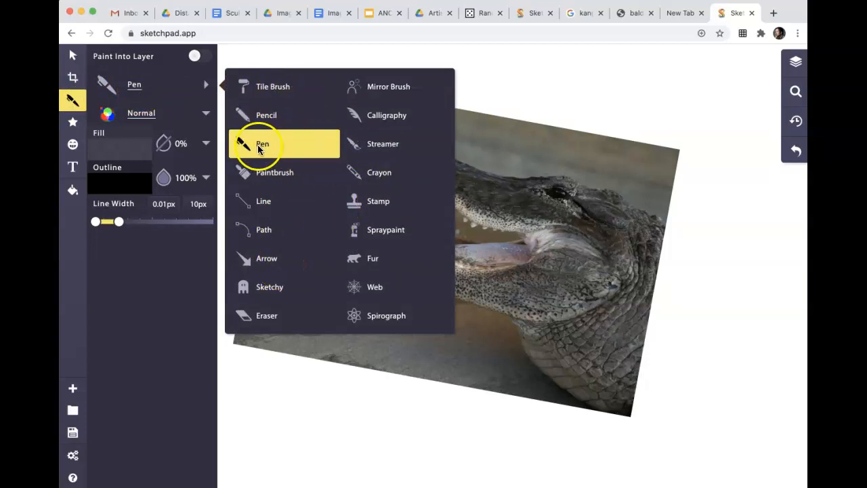
left_click(263, 143)
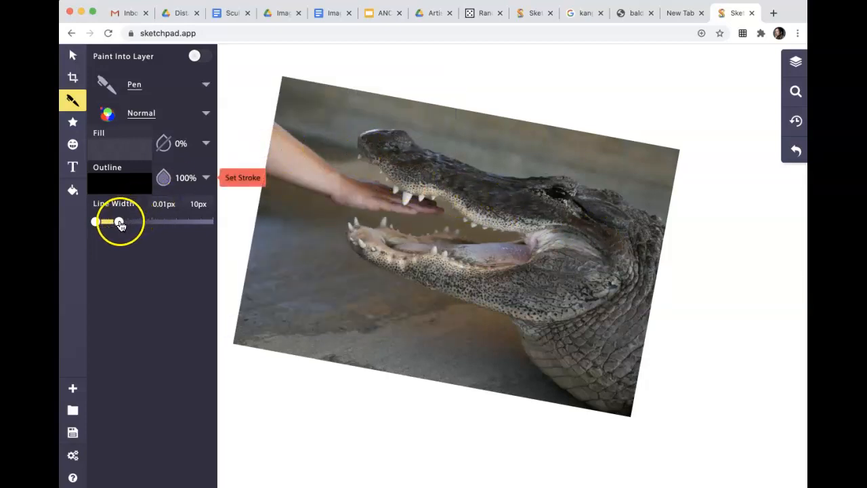
left_click_drag(119, 222, 144, 222)
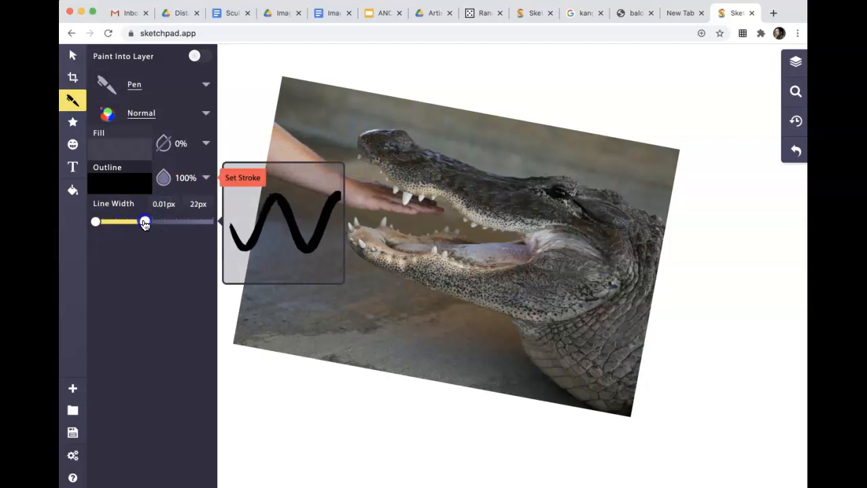
left_click_drag(144, 221, 136, 221)
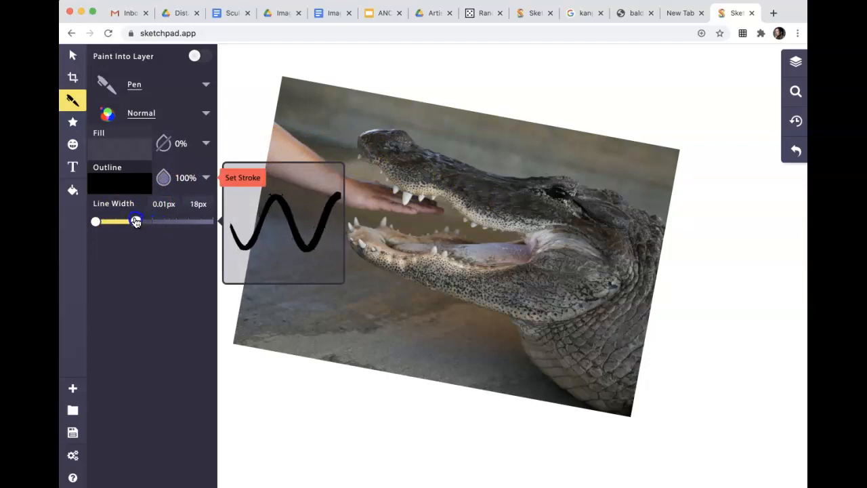
left_click_drag(135, 221, 125, 220)
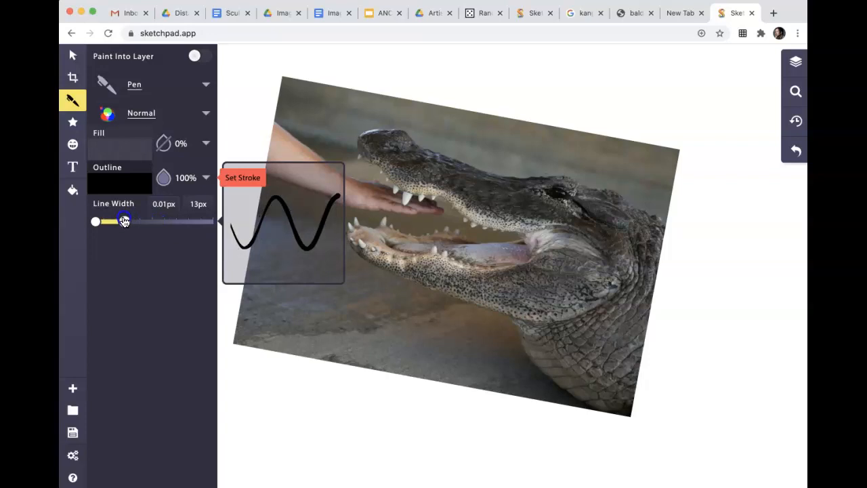
left_click_drag(124, 221, 120, 220)
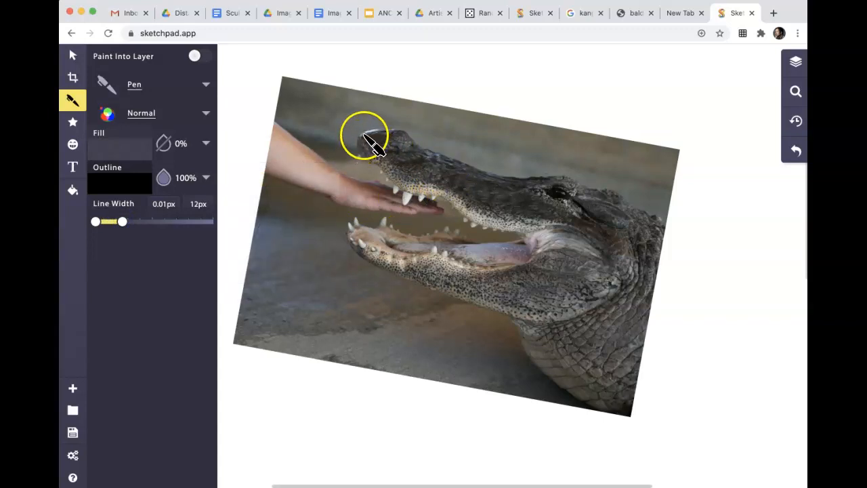
- Trace the alligator's snout, upper jaw and head outline past the eye in black pen
left_click_drag(366, 133, 395, 187)
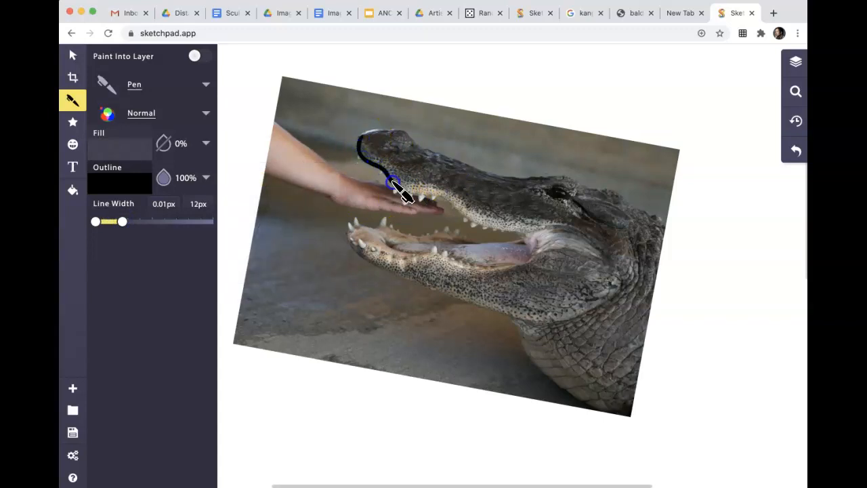
left_click_drag(396, 187, 477, 225)
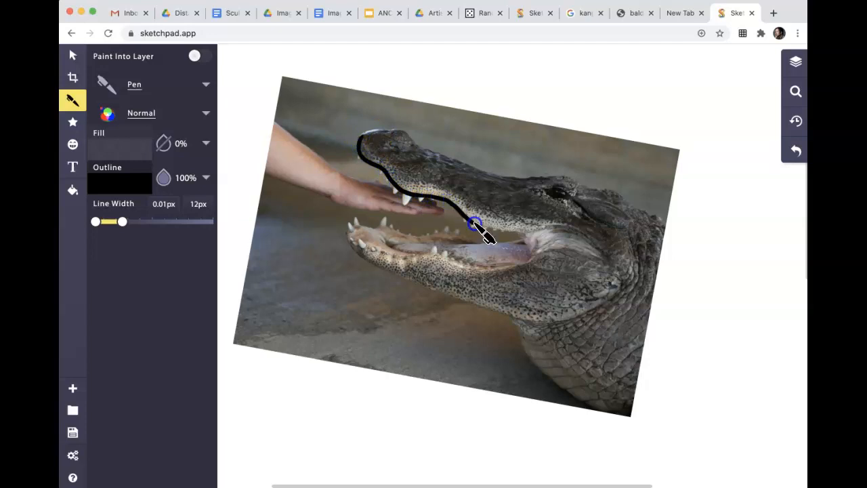
left_click_drag(474, 223, 558, 233)
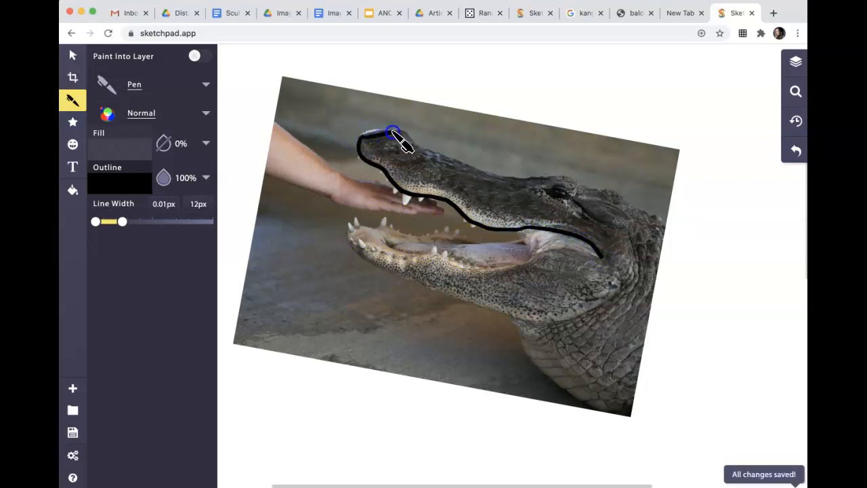
left_click_drag(393, 133, 481, 169)
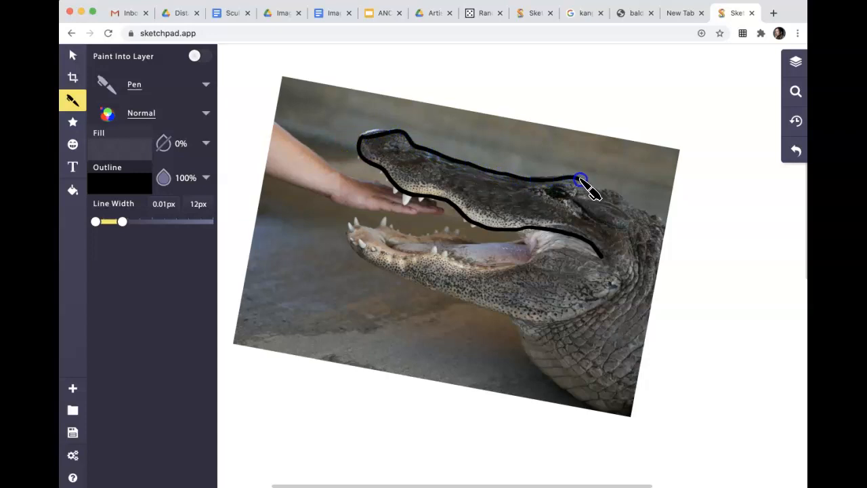
left_click_drag(580, 182, 652, 214)
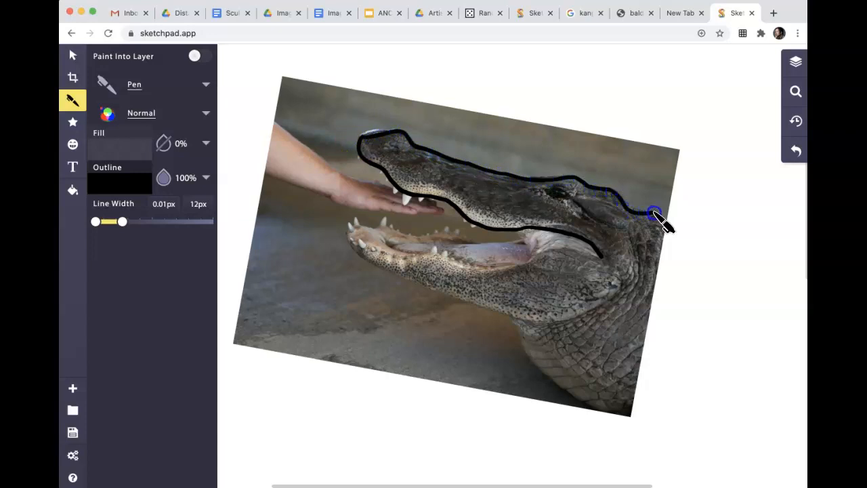
- Undo the last stroke, then restore it from the drawing history
left_click(797, 122)
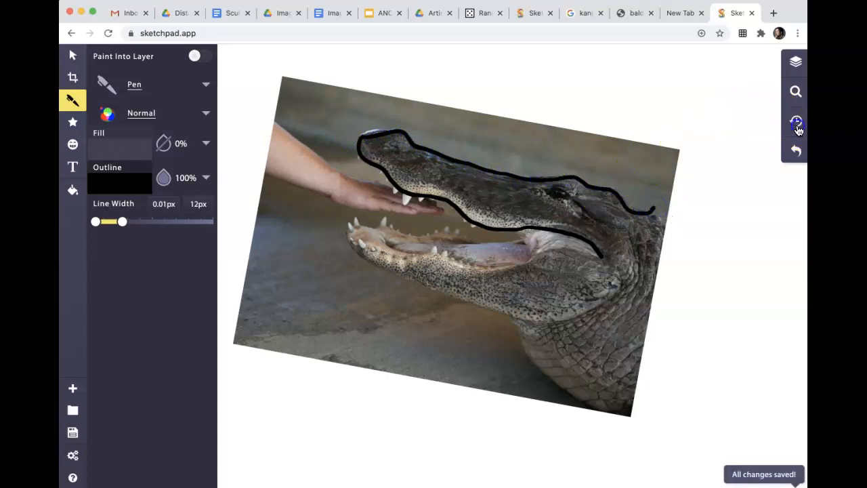
left_click(795, 122)
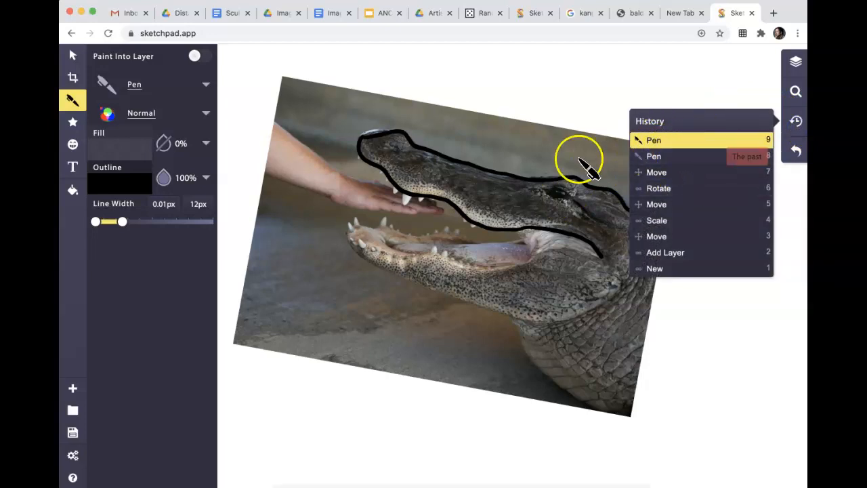
mouse_move(656, 161)
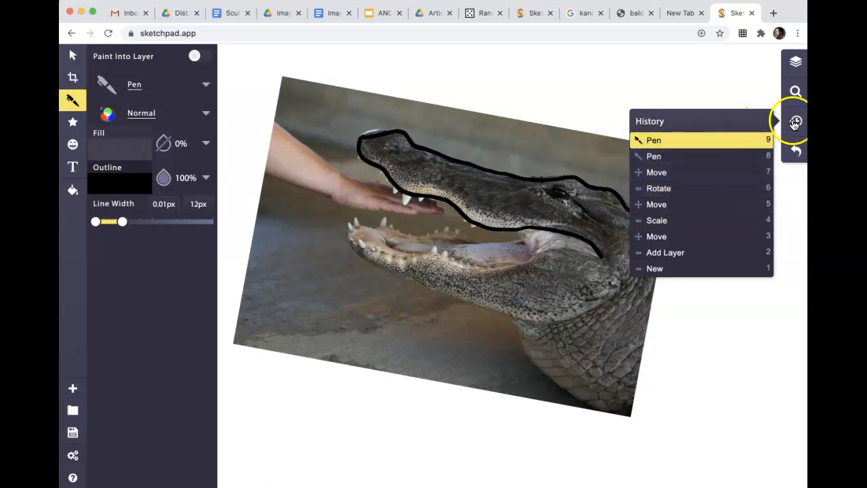
mouse_move(795, 150)
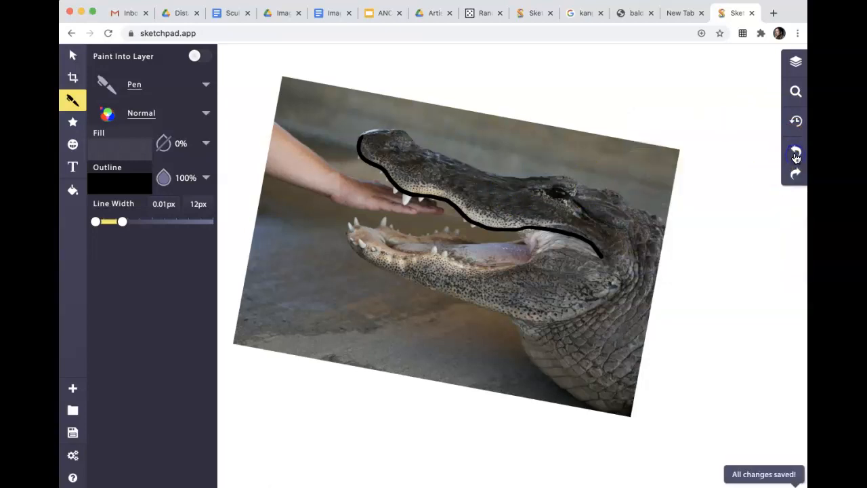
left_click(795, 151)
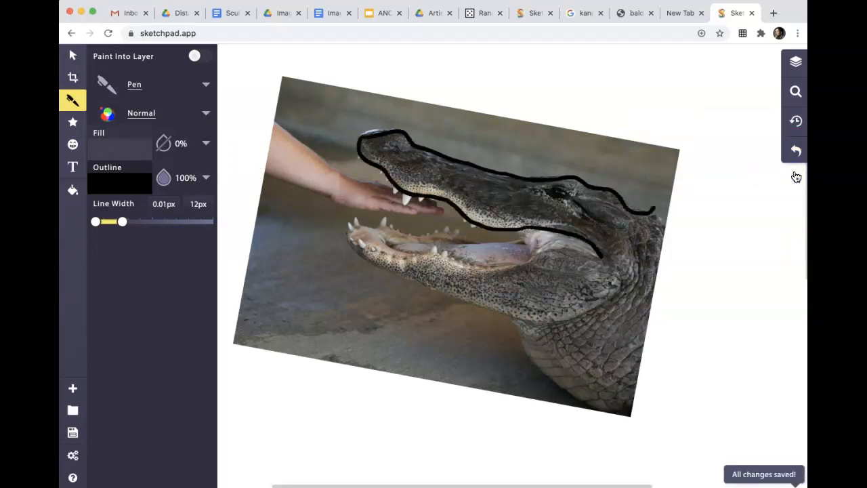
mouse_move(368, 229)
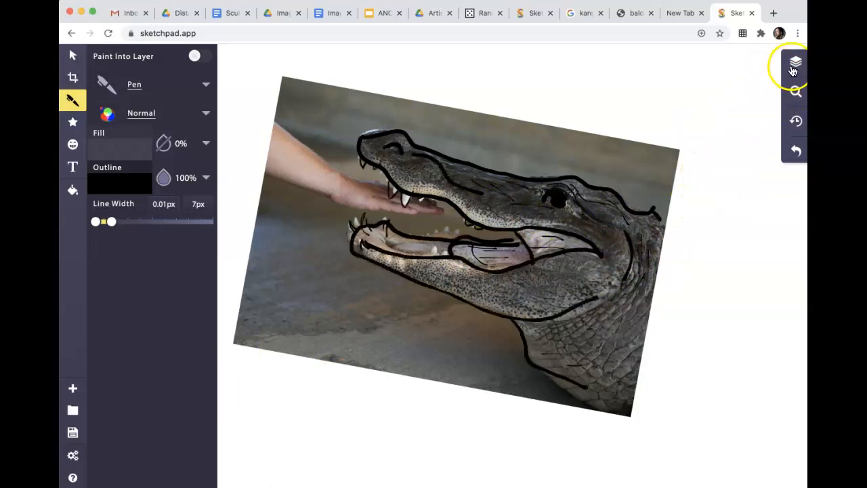
- Toggle the alligator photo layer off and on to check the lines read alone
left_click(794, 68)
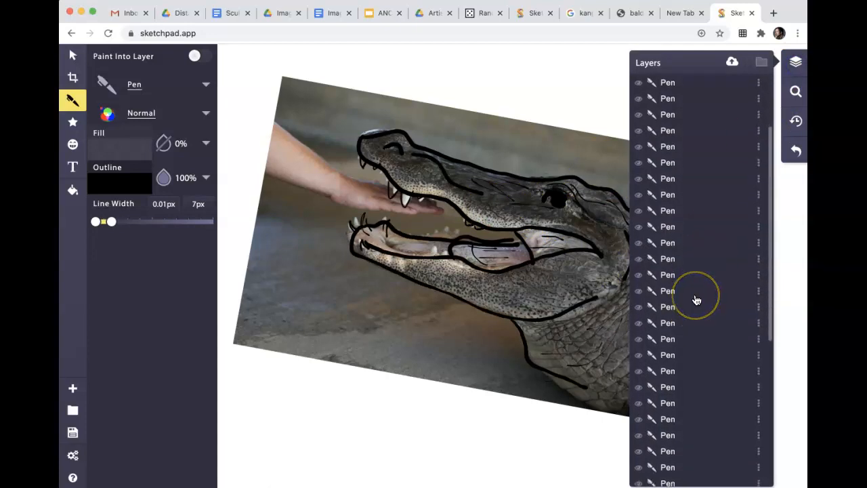
scroll("down", 3)
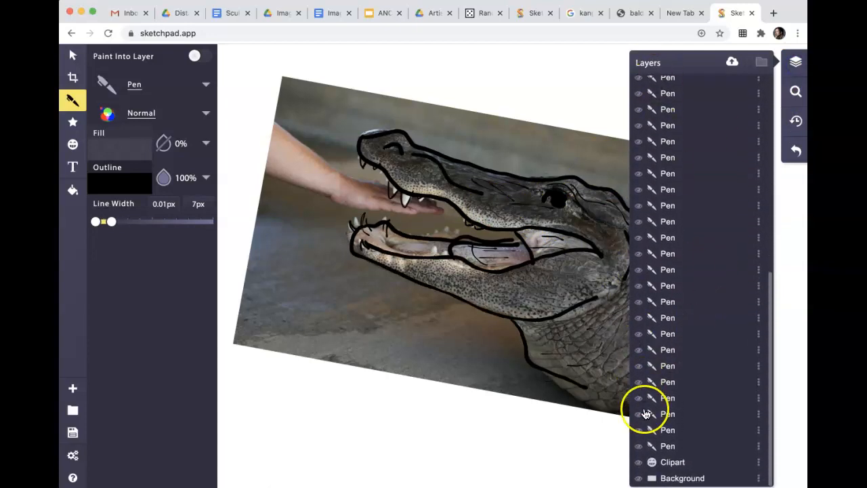
left_click(636, 461)
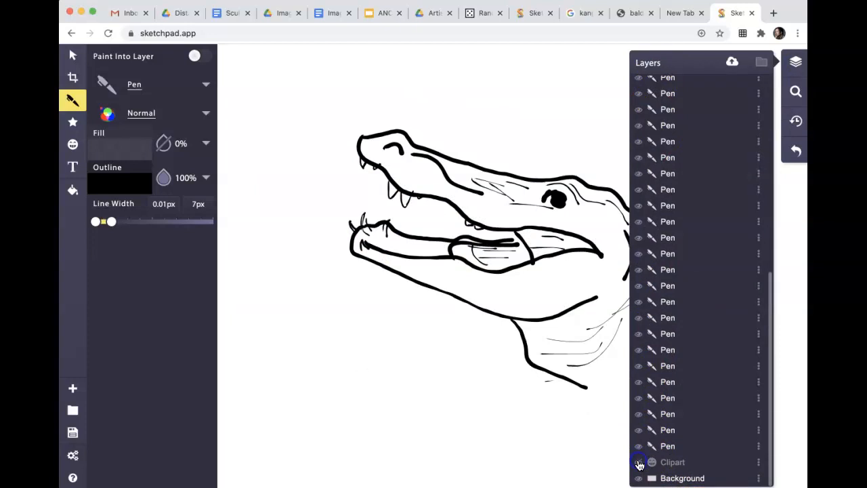
left_click(635, 463)
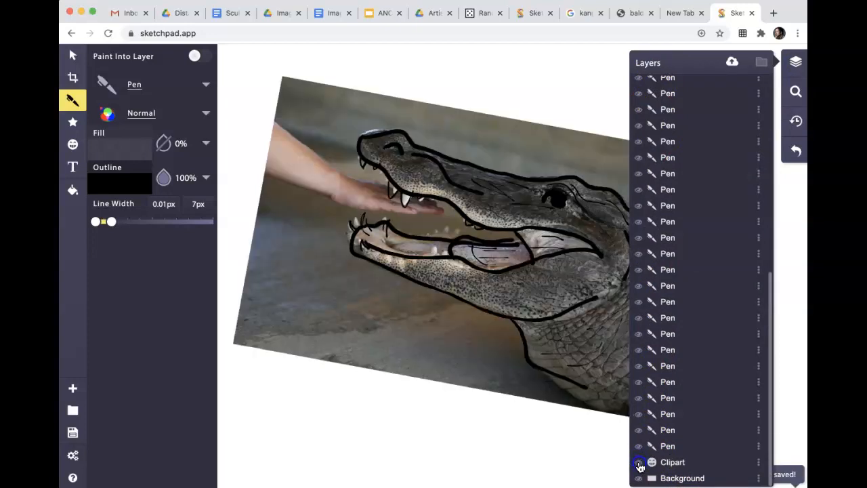
left_click(636, 462)
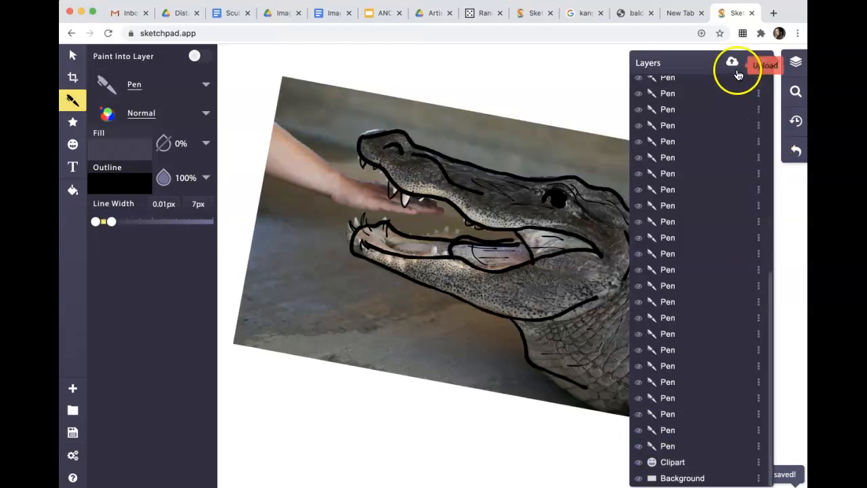
- Import the bald eagle photo and move it up to the right of the alligator head
left_click(731, 63)
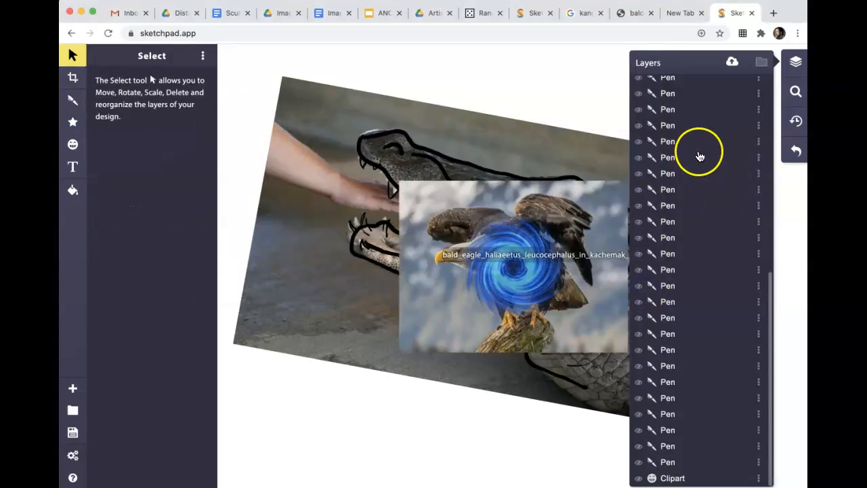
left_click(761, 63)
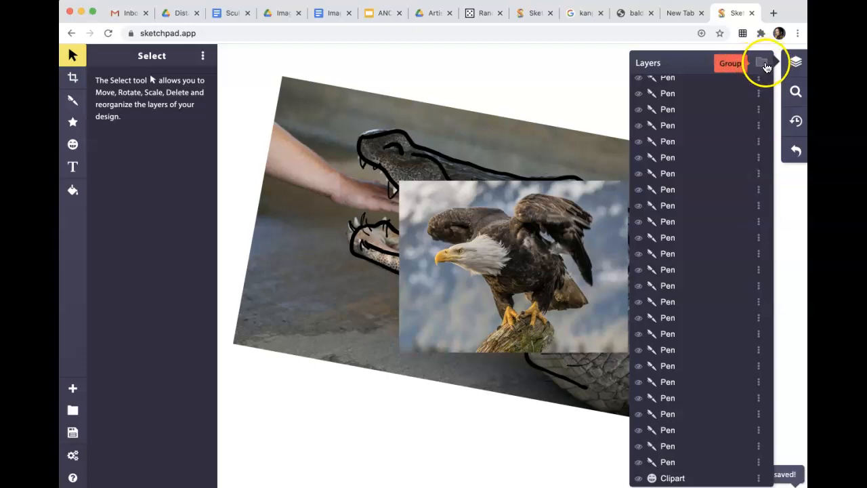
left_click(762, 62)
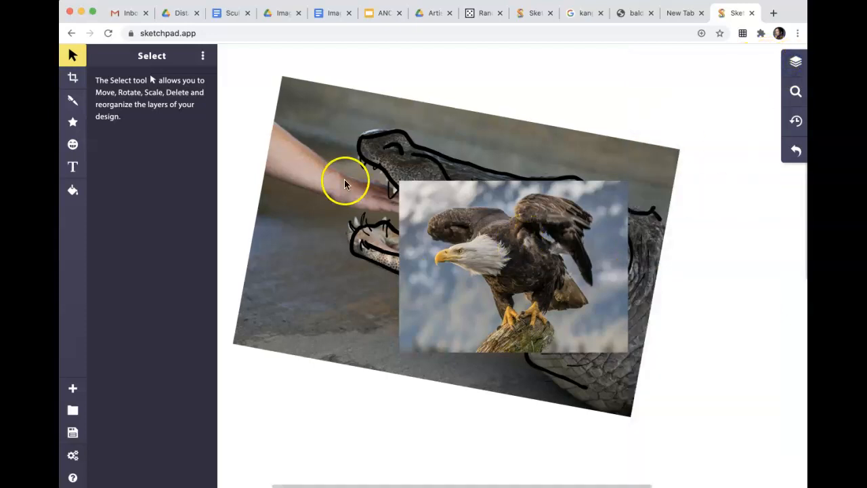
left_click_drag(512, 264, 583, 284)
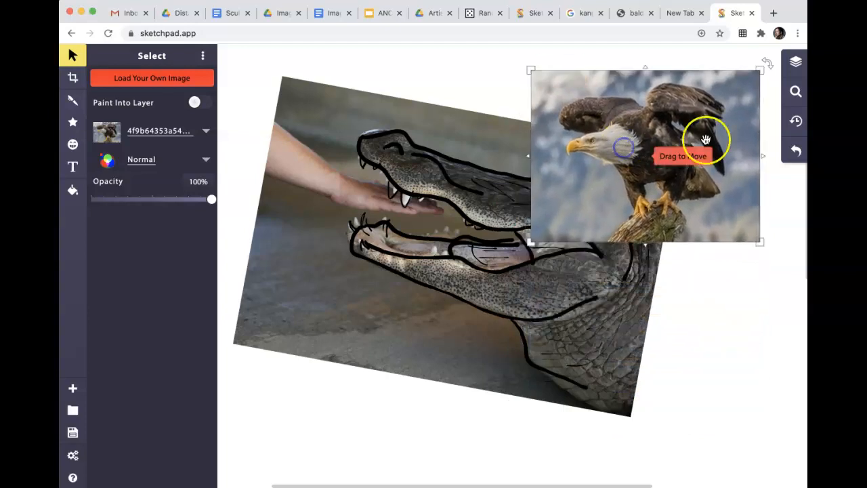
- Enlarge the eagle photo and shift it so its head meets the alligator's jaw
left_click(792, 62)
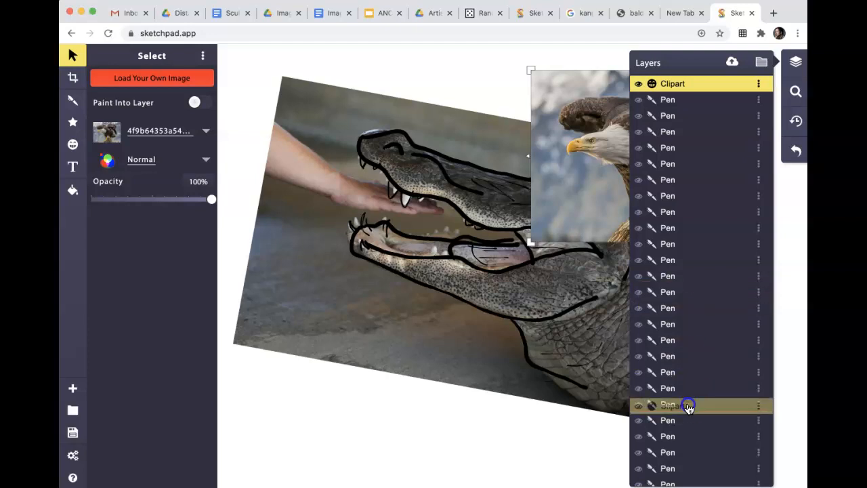
scroll("down", 3)
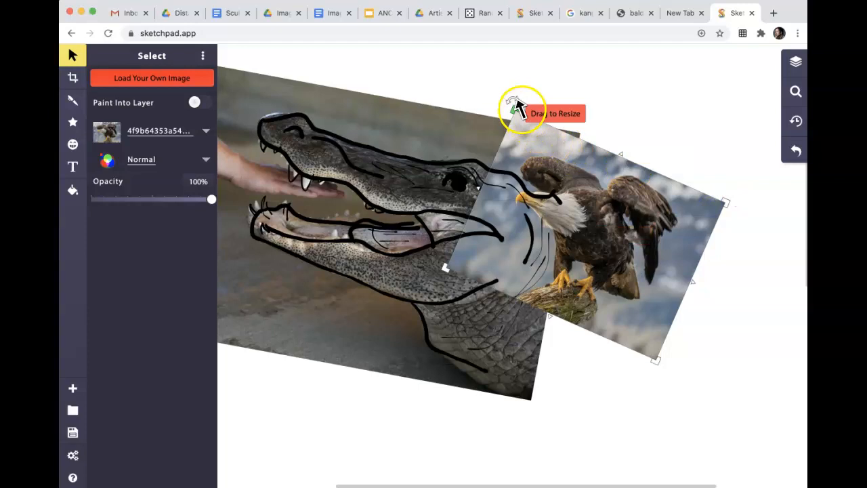
left_click_drag(521, 109, 422, 38)
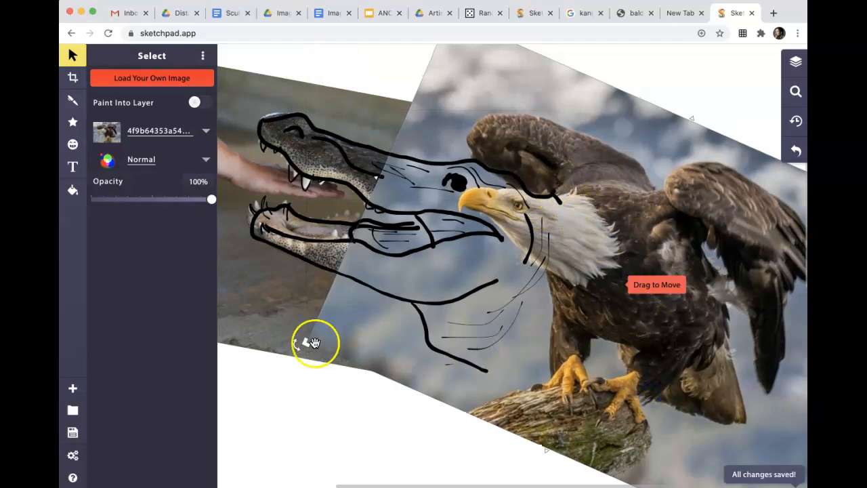
left_click_drag(314, 341, 594, 223)
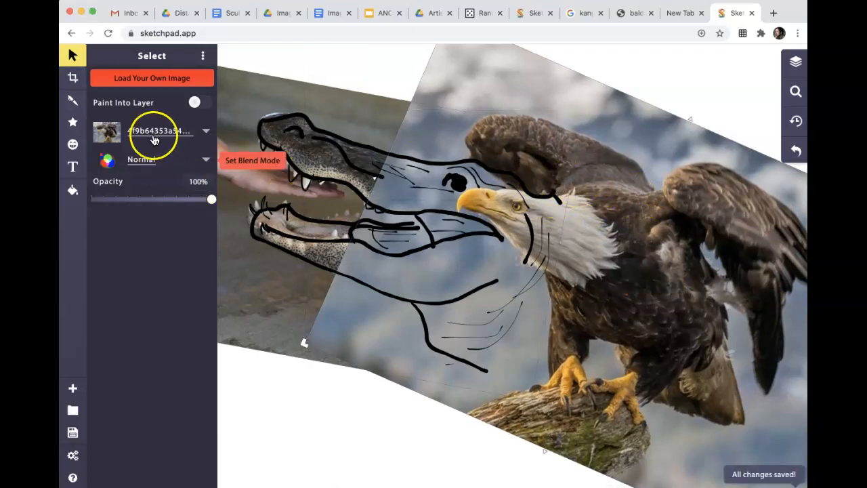
left_click(73, 100)
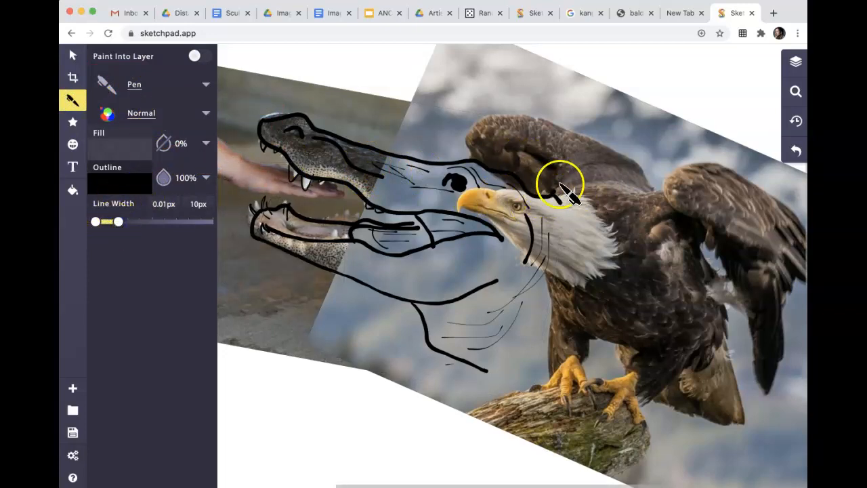
- Draw short pen strokes over the eagle's brow feathers above its eye
left_click(552, 183)
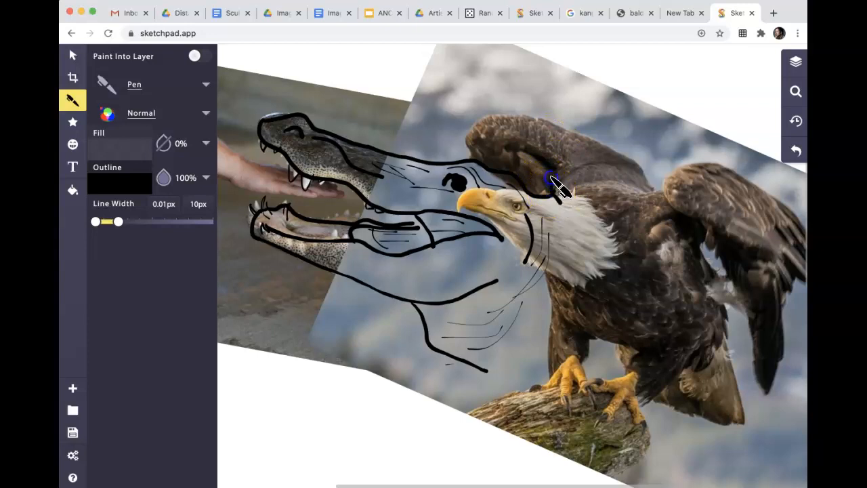
left_click_drag(558, 183, 474, 162)
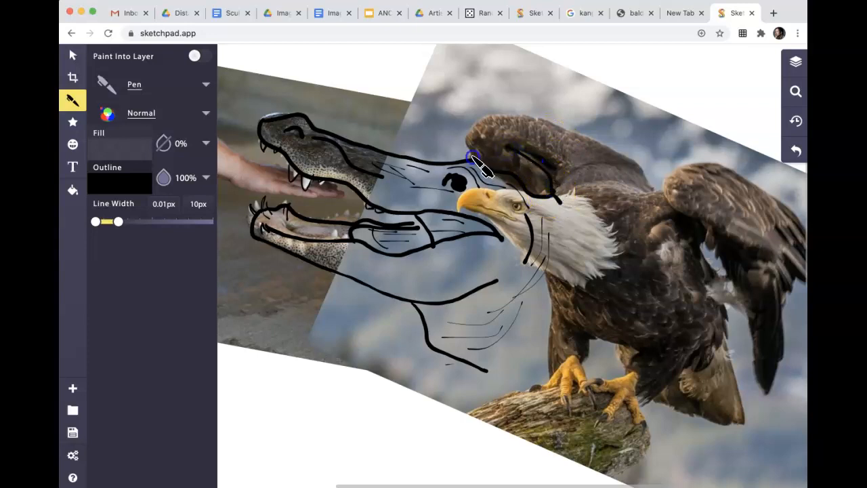
left_click_drag(474, 160, 602, 146)
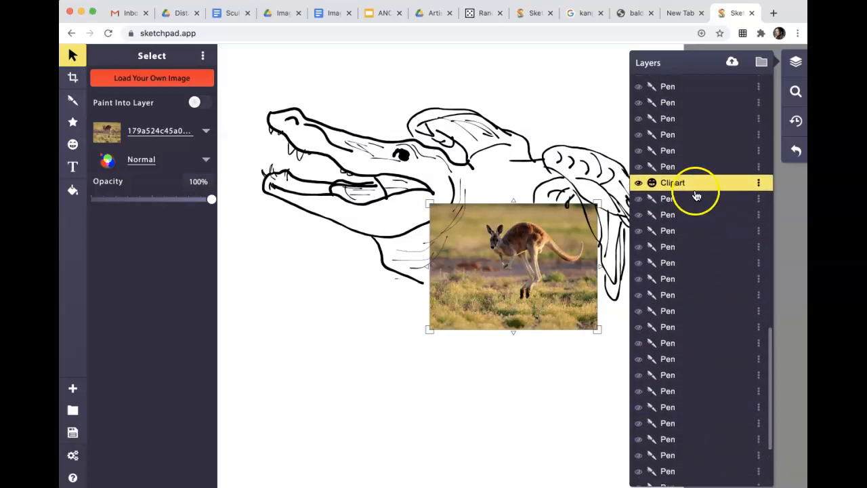
- Rotate and scale the kangaroo photo, moving it so its neck meets the traced head
scroll("down", 3)
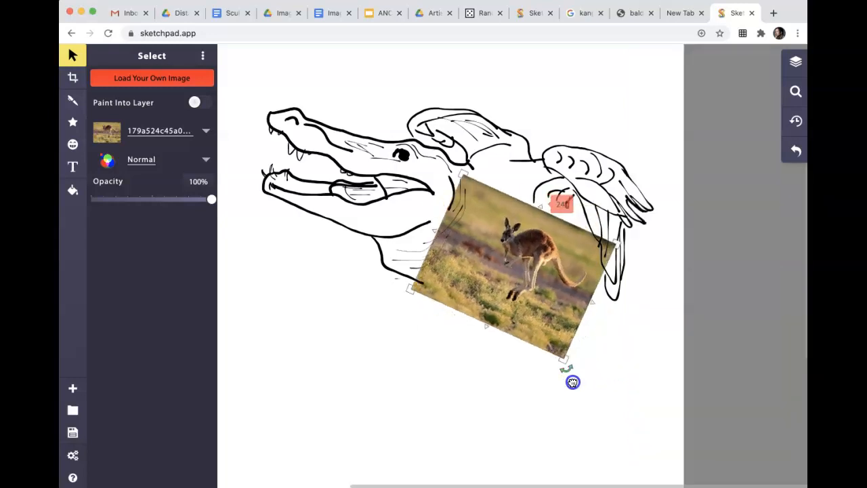
left_click_drag(573, 382, 595, 471)
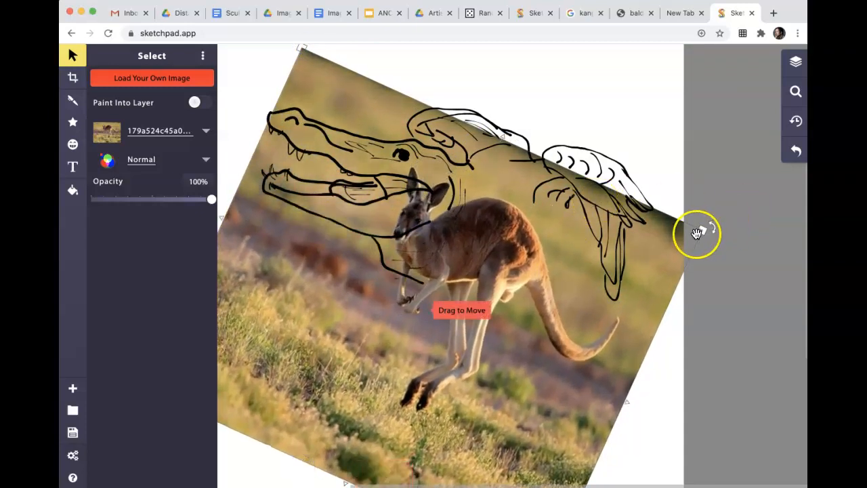
left_click_drag(697, 233, 698, 173)
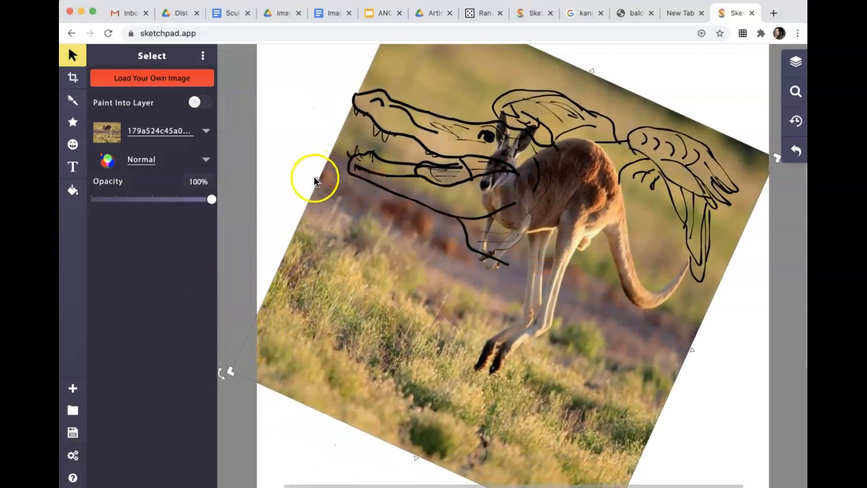
left_click_drag(314, 179, 436, 245)
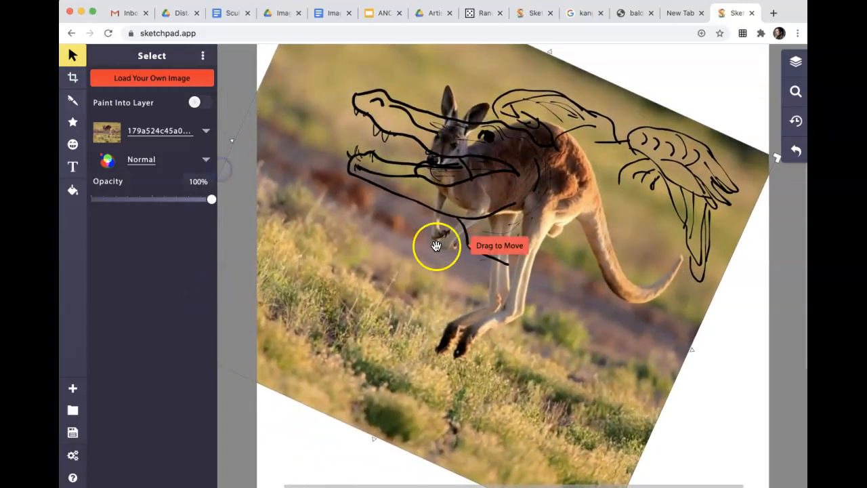
left_click_drag(436, 246, 622, 297)
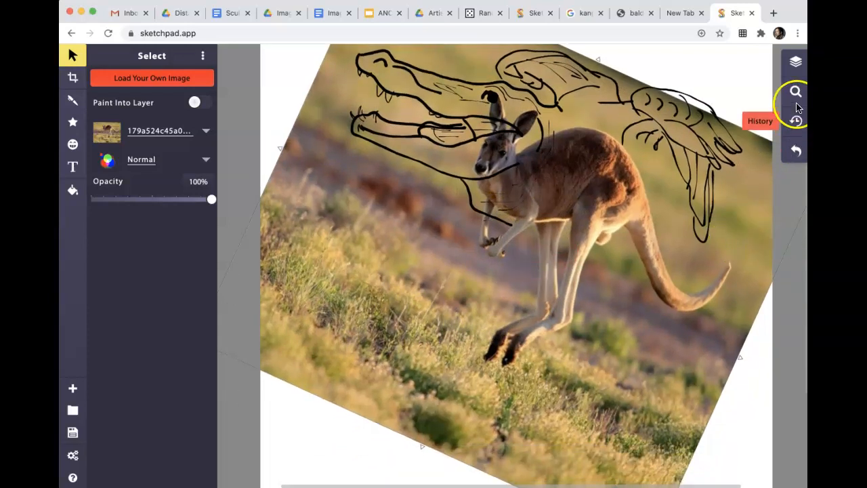
- Fit the whole page in view and nudge the kangaroo photo into place
left_click(793, 92)
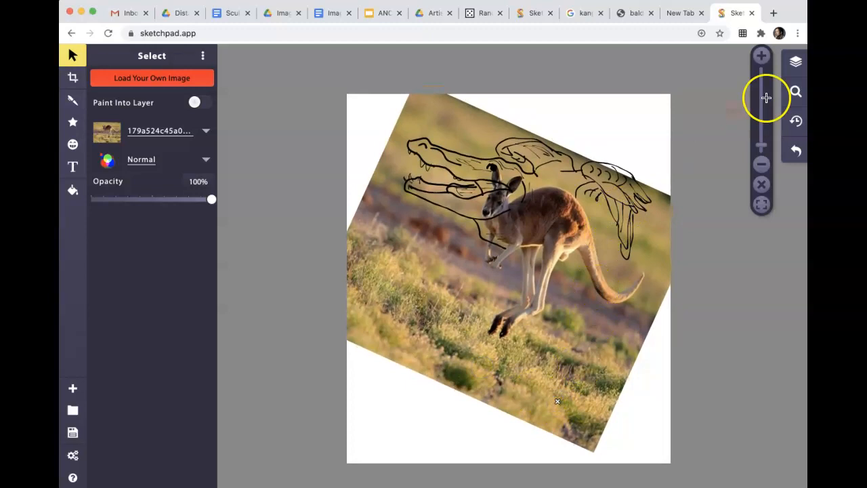
left_click(795, 62)
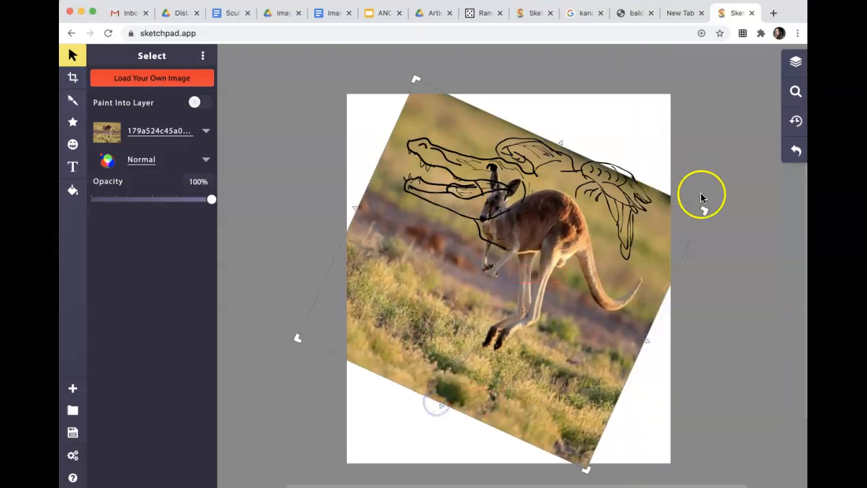
left_click_drag(701, 196, 711, 204)
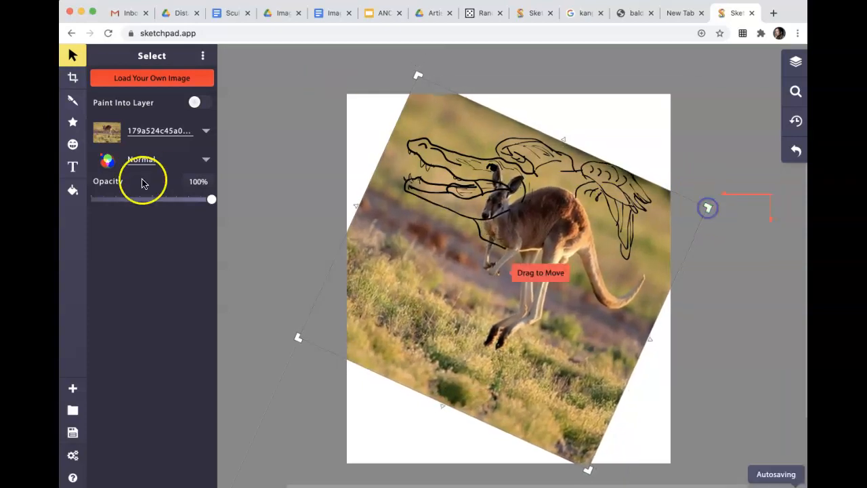
- Trace the kangaroo's chest, foreleg, tail, hind legs and foot with the pen
left_click(73, 100)
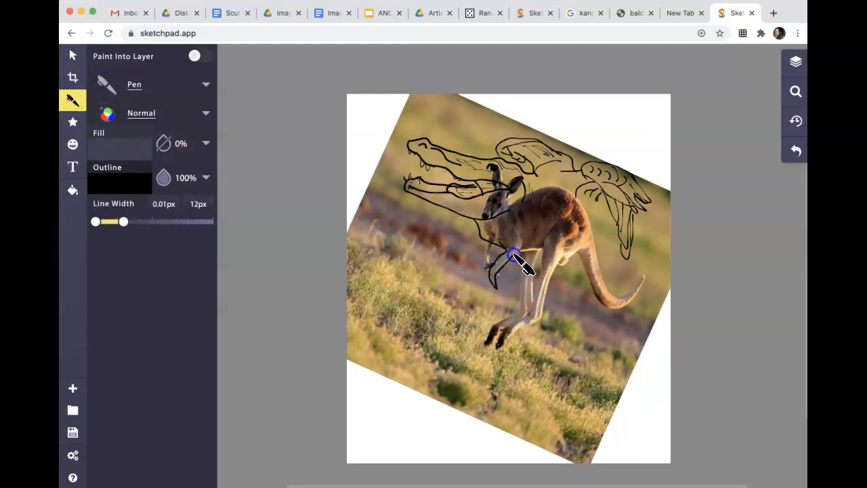
left_click_drag(514, 256, 485, 280)
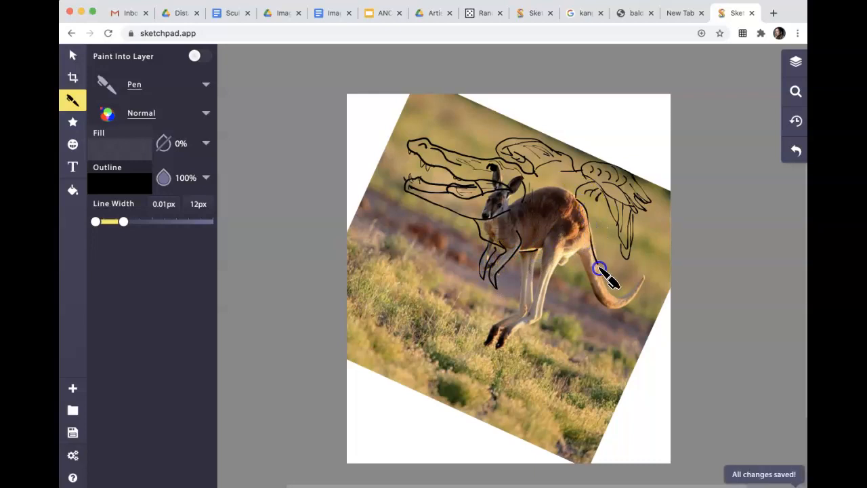
left_click_drag(599, 270, 647, 278)
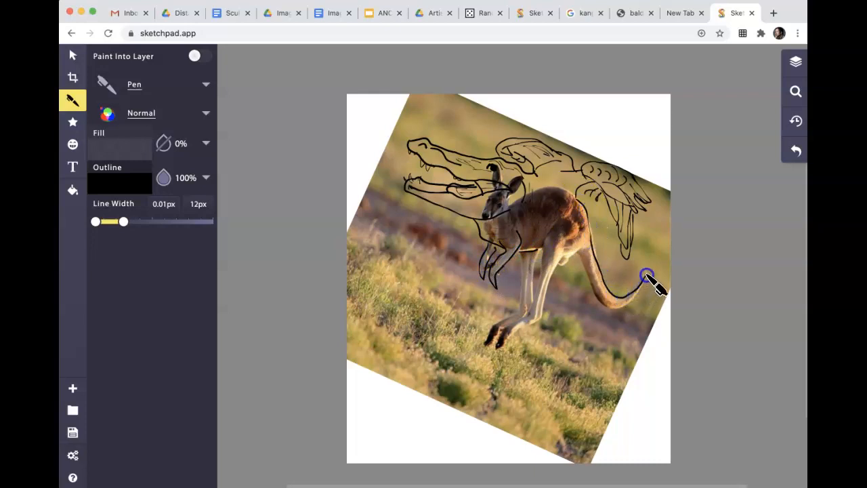
left_click_drag(647, 277, 589, 287)
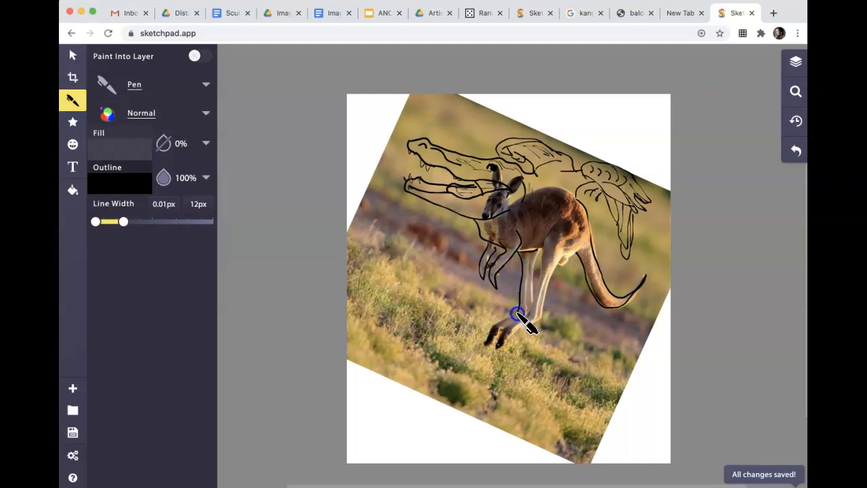
left_click_drag(518, 314, 498, 338)
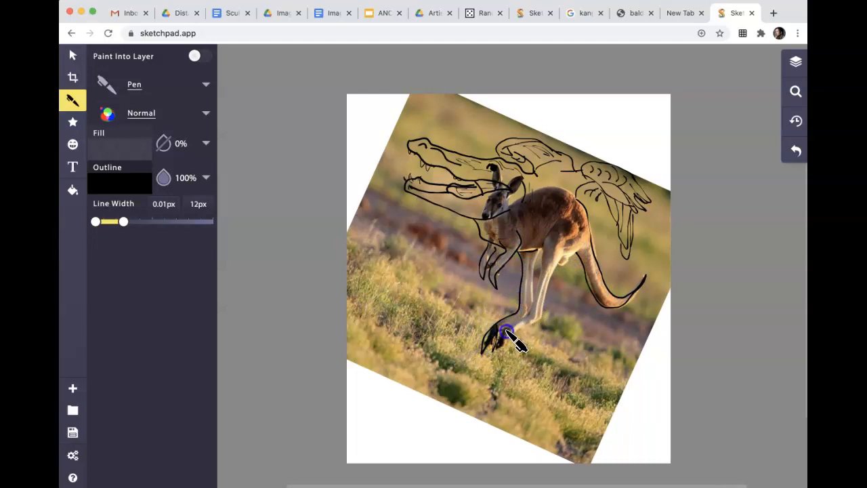
left_click_drag(504, 336, 544, 318)
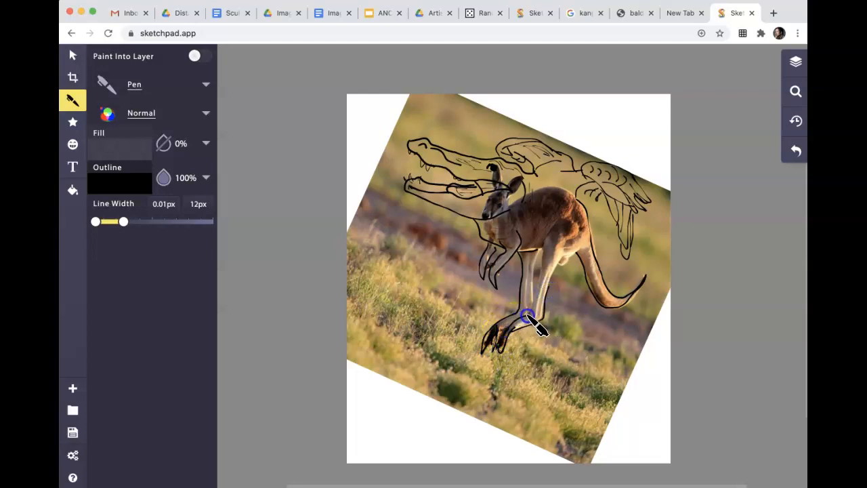
left_click_drag(528, 318, 542, 243)
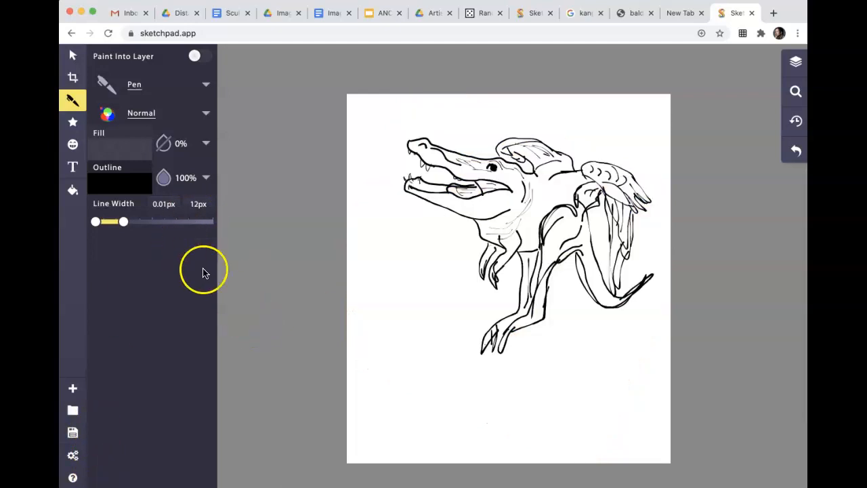
mouse_move(322, 260)
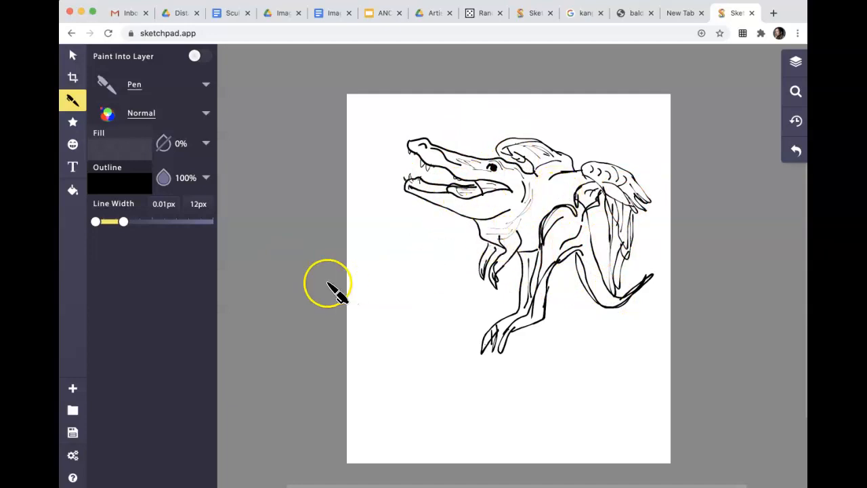
mouse_move(102, 433)
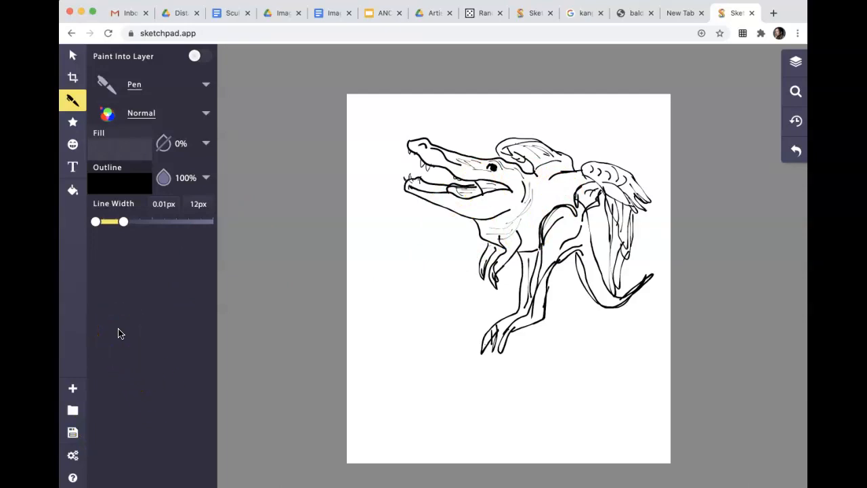
mouse_move(73, 431)
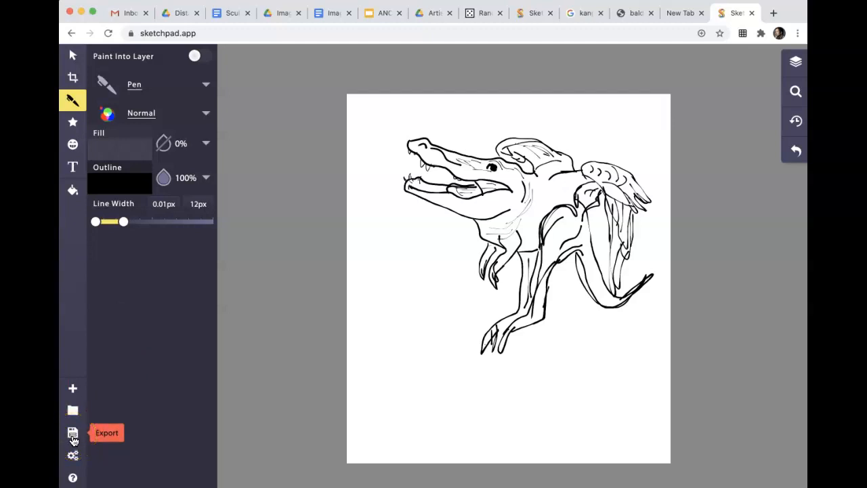
- Download the finished drawing as a JPEG and switch to the Google Docs planning sheet
left_click(73, 432)
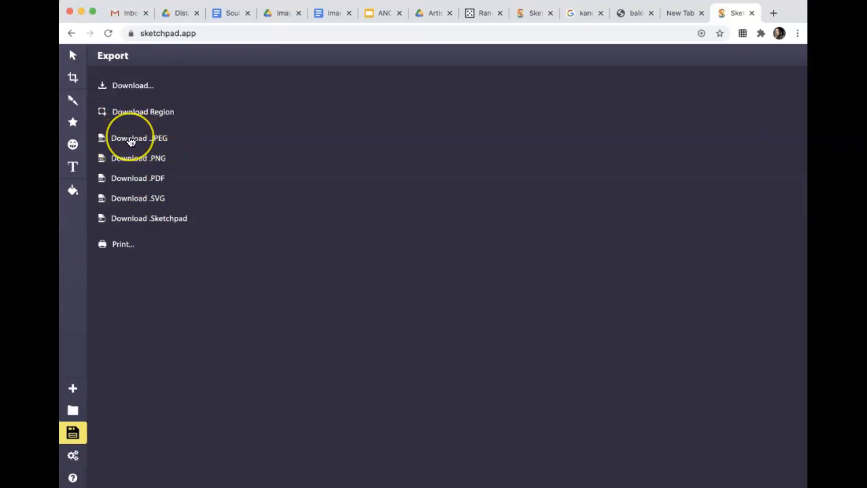
left_click(131, 138)
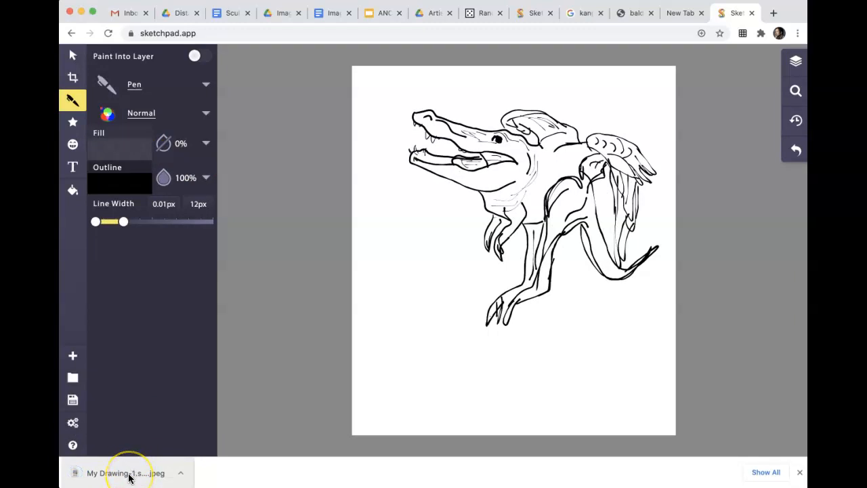
left_click(327, 13)
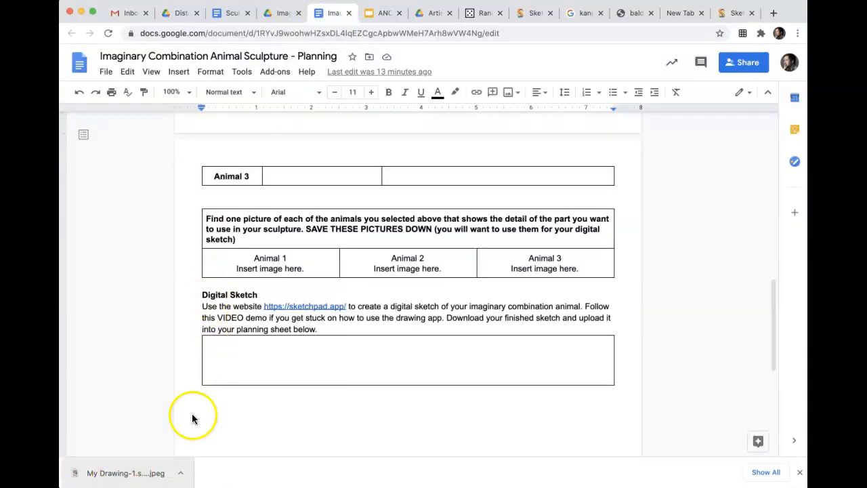
- Insert the exported creature JPEG from the computer into the planning sheet's Digital Sketch box
left_click(234, 347)
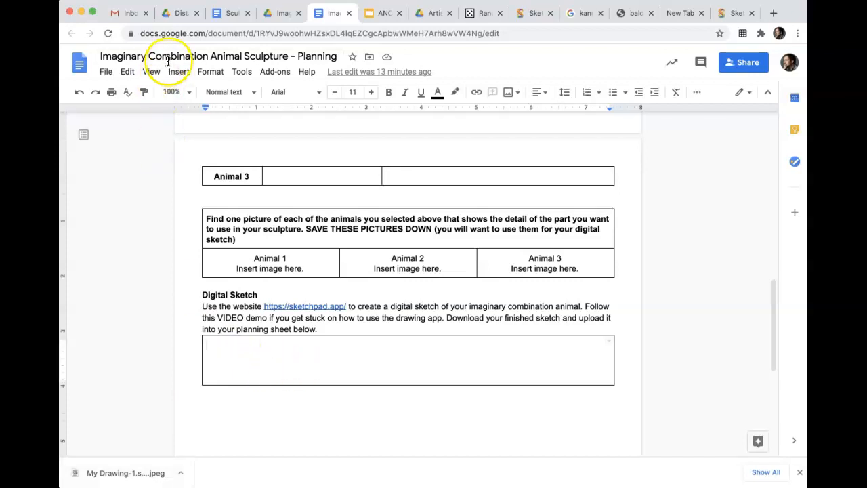
left_click(179, 70)
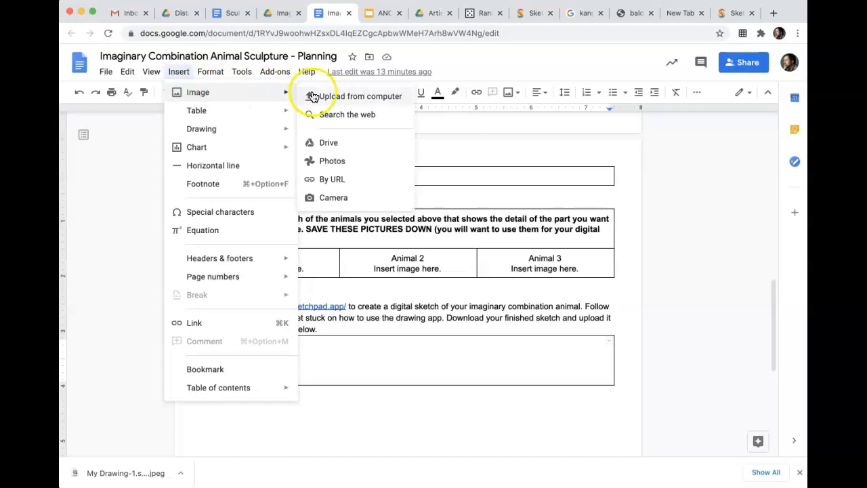
left_click(358, 95)
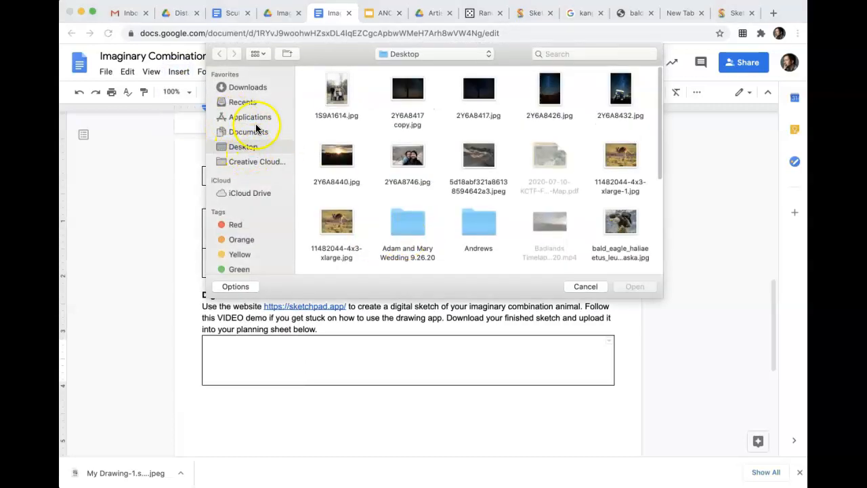
left_click(246, 86)
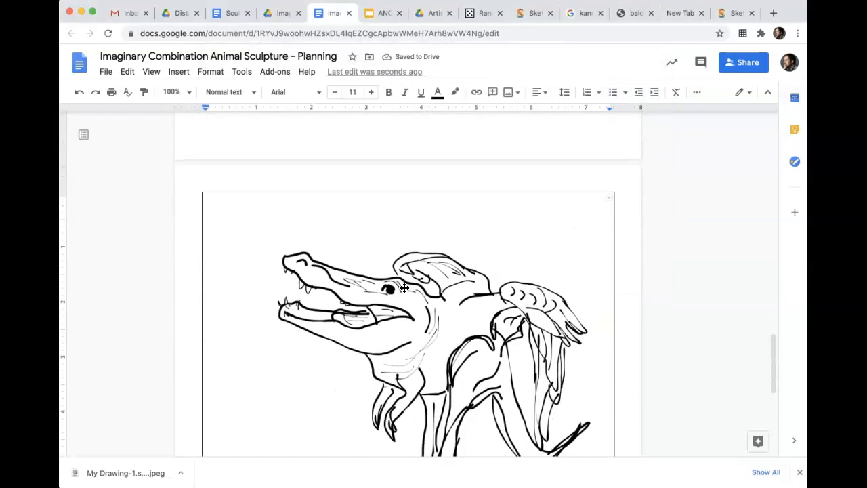
scroll("down", 3)
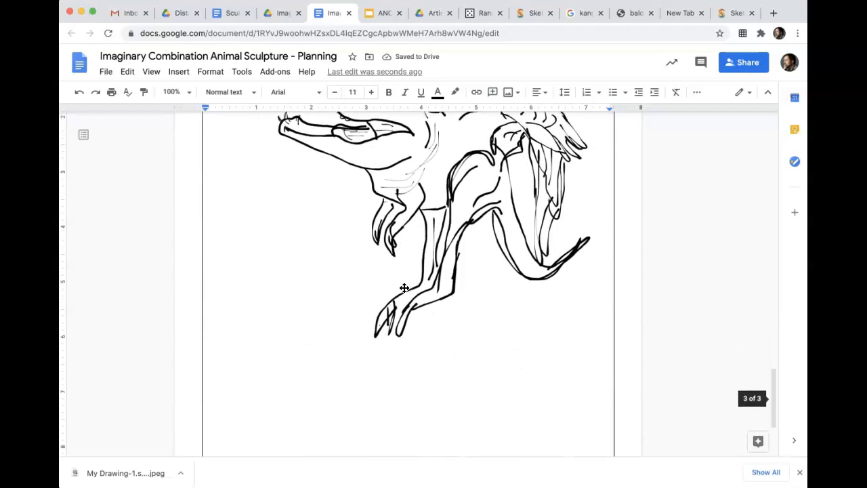